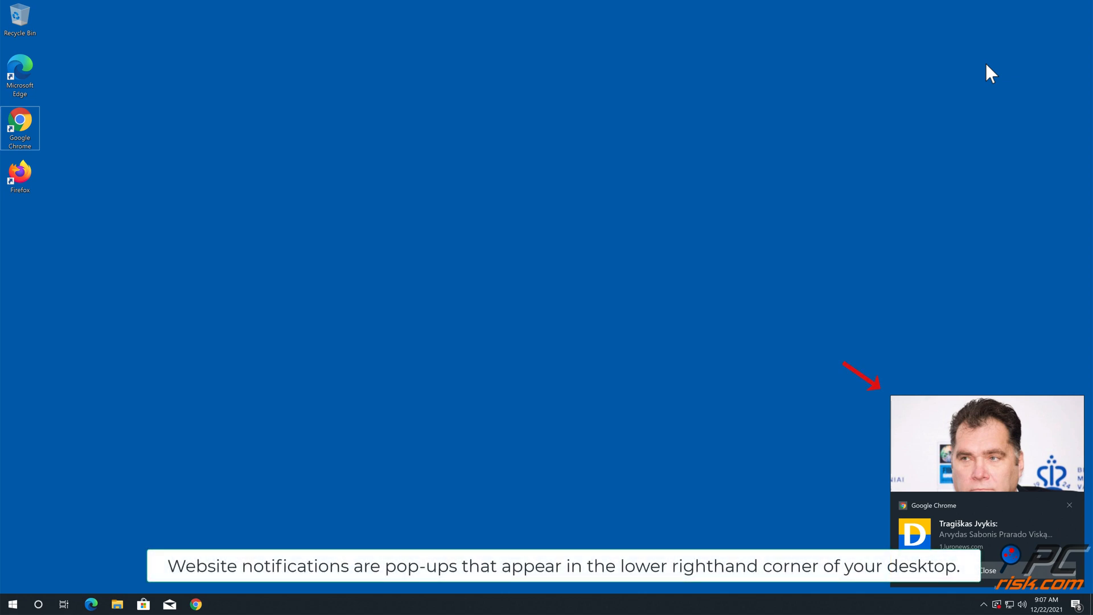
{"action": "mouse_move", "coordinate": [1067, 522]}
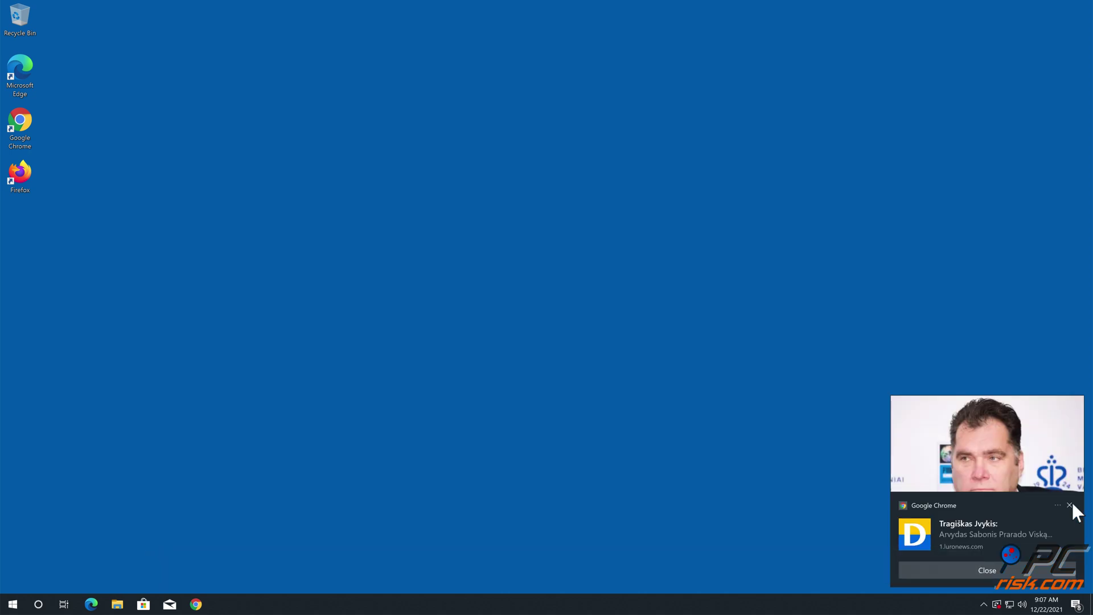
- Dismiss the spam website notification toasts in the lower-right corner of the desktop
{"action": "left_click", "coordinate": [1067, 520]}
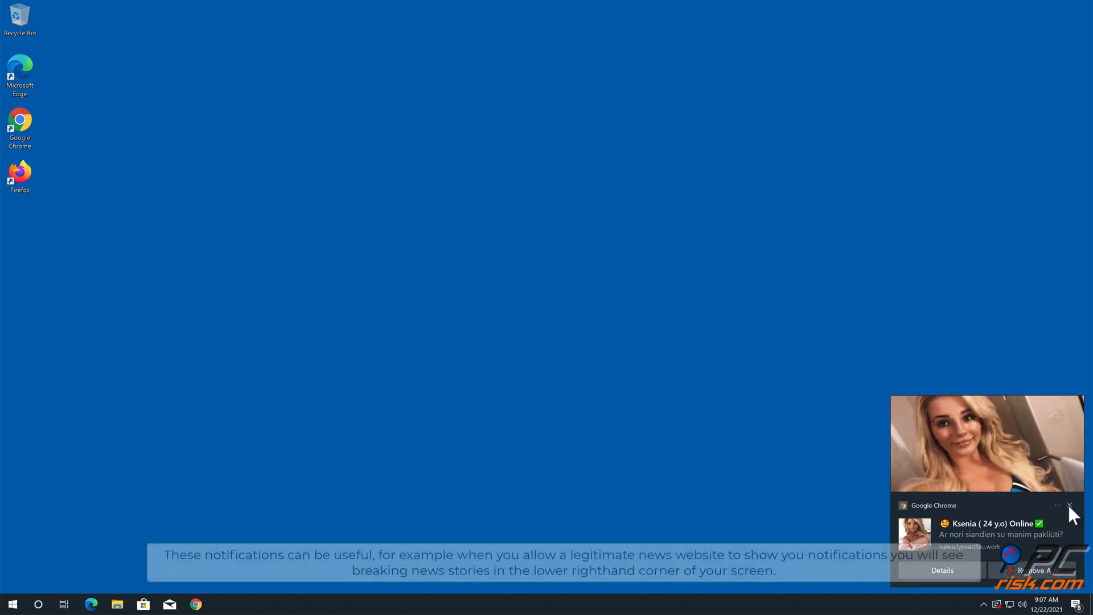
{"action": "left_click", "coordinate": [1067, 505]}
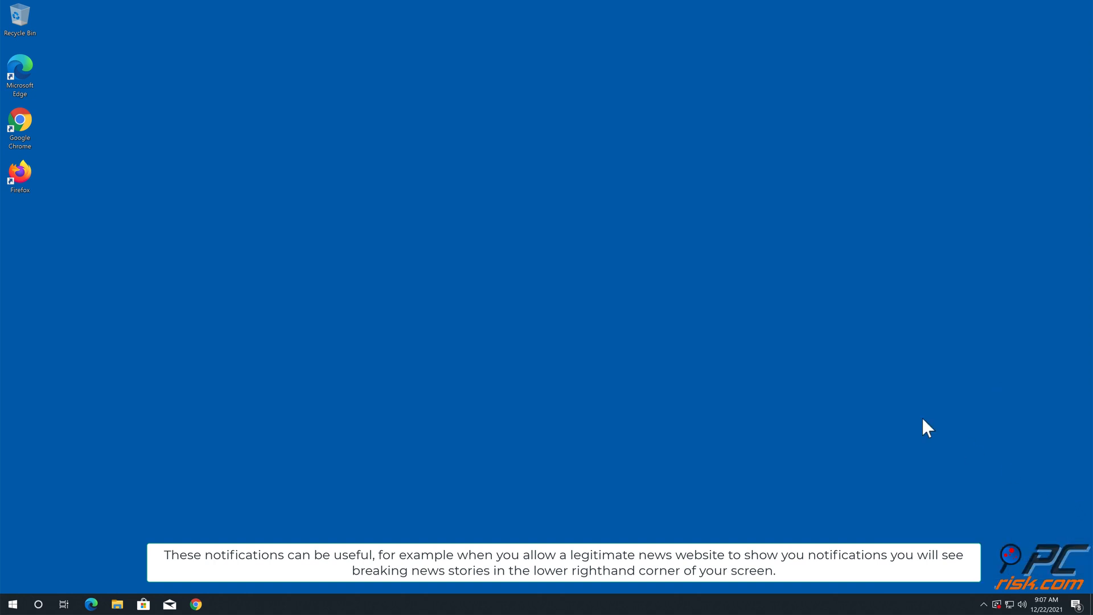
{"action": "mouse_move", "coordinate": [104, 160]}
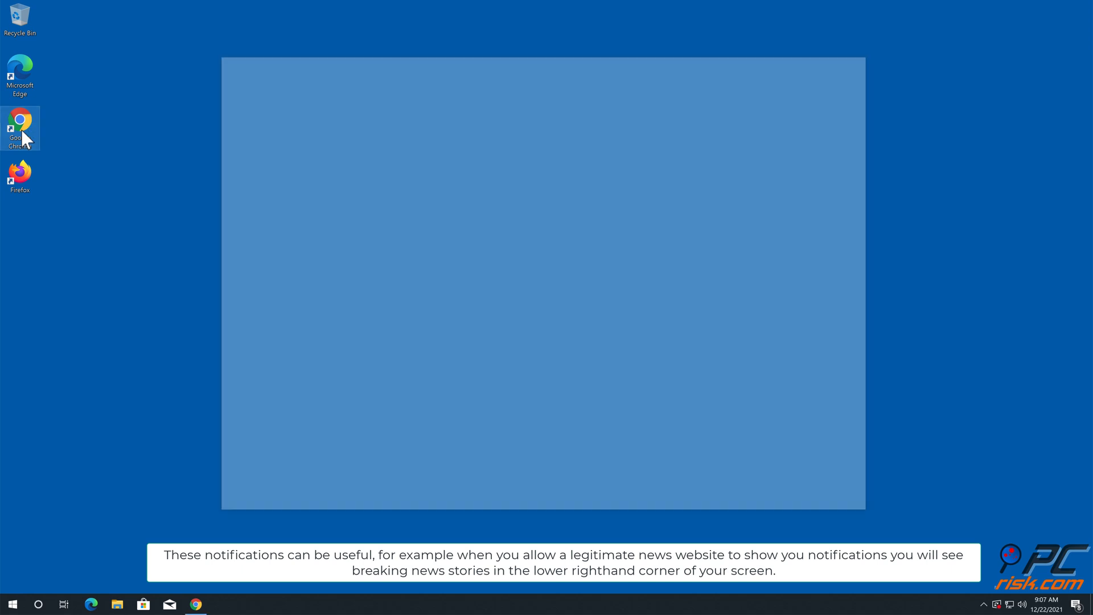
- Reach Chrome's Site Settings under Privacy and security and review the notification permissions list
{"action": "double_click", "coordinate": [20, 121]}
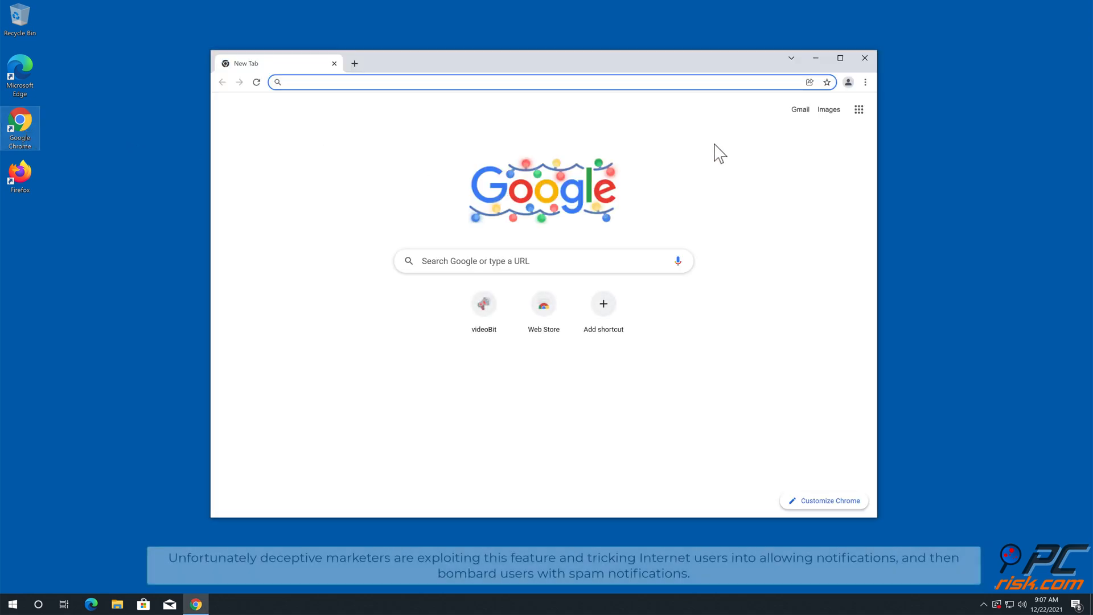
{"action": "left_click", "coordinate": [864, 82]}
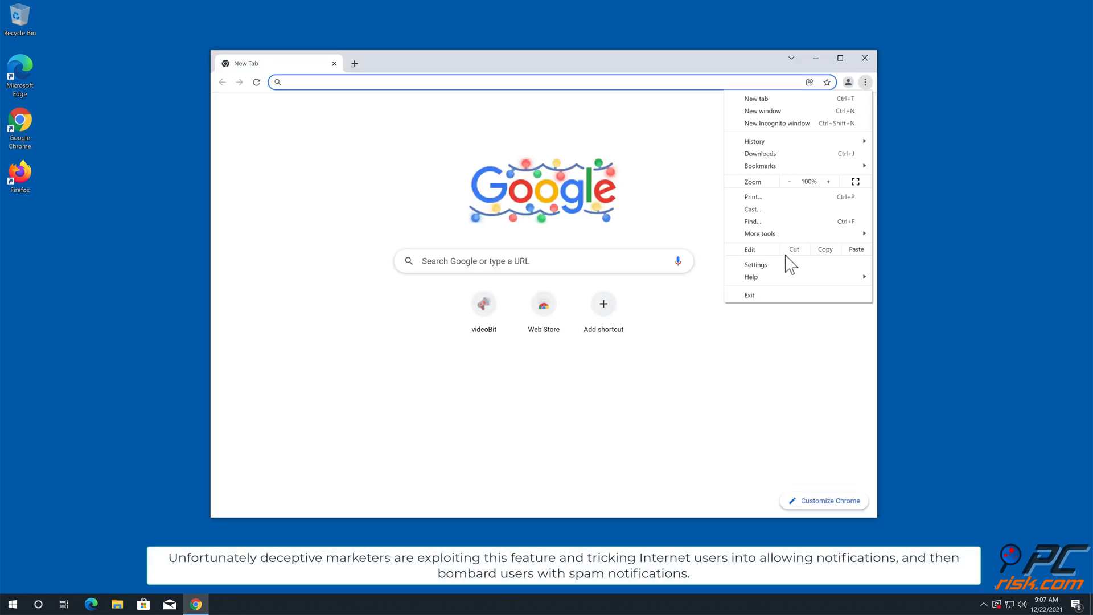
{"action": "left_click", "coordinate": [755, 265]}
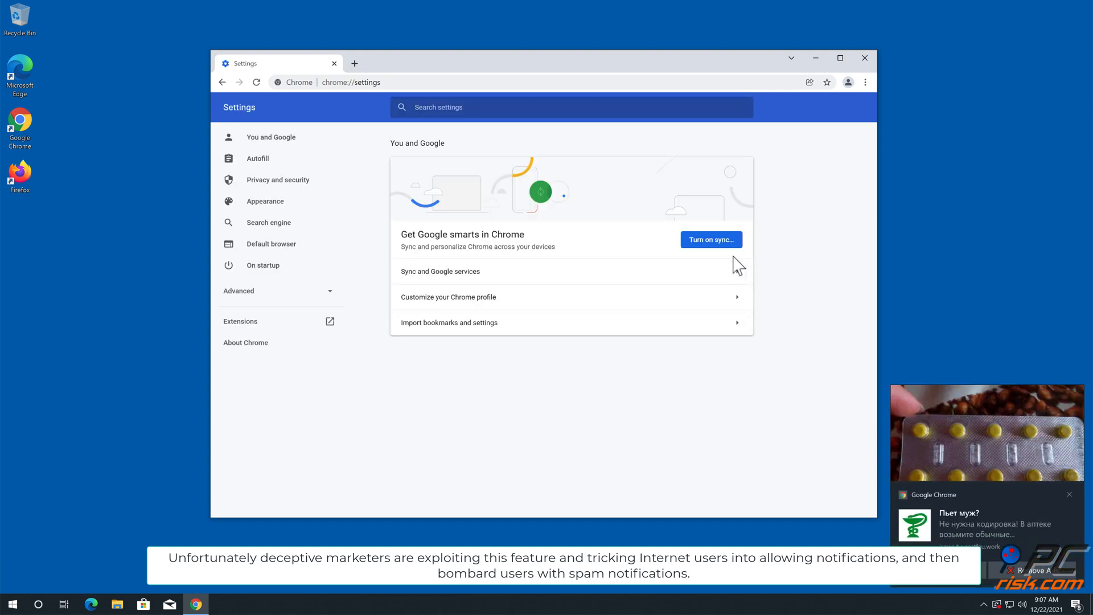
{"action": "left_click", "coordinate": [277, 179]}
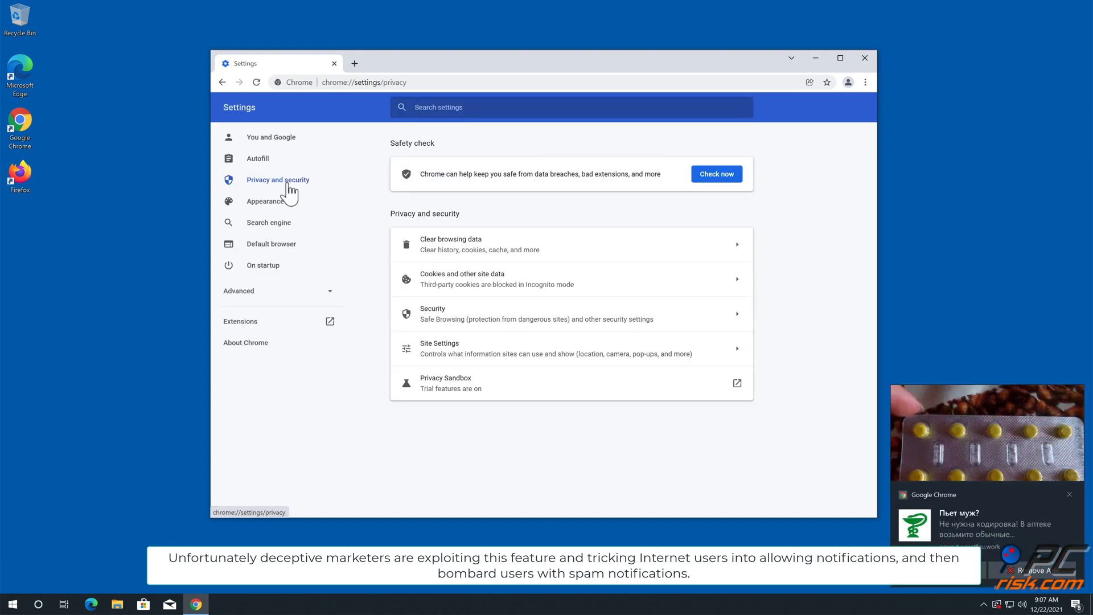
{"action": "left_click", "coordinate": [439, 348]}
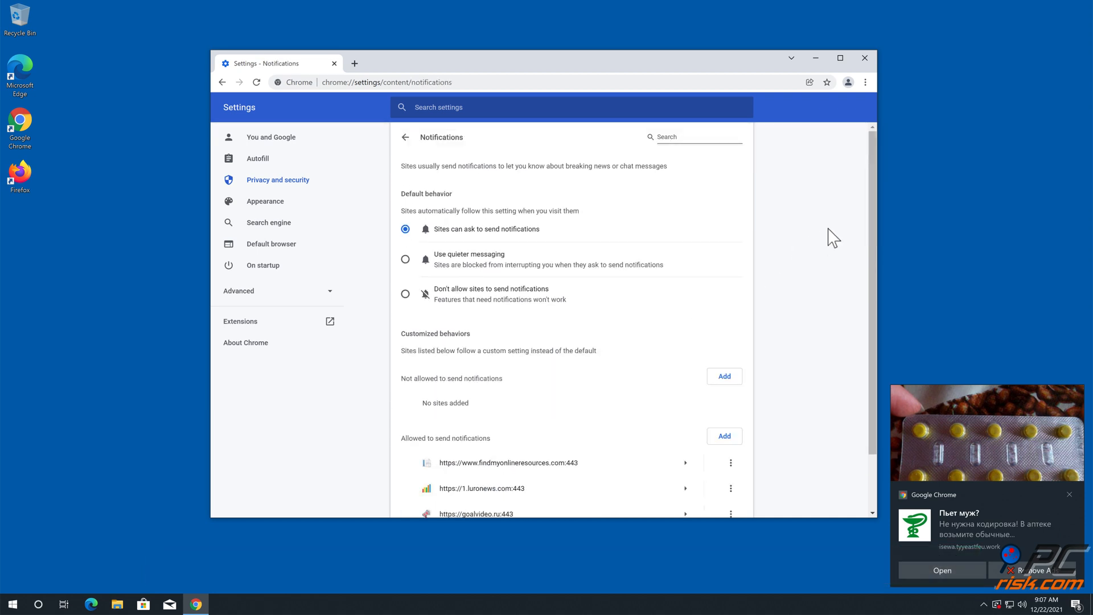
{"action": "scroll", "scroll_direction": "down", "scroll_amount": 3}
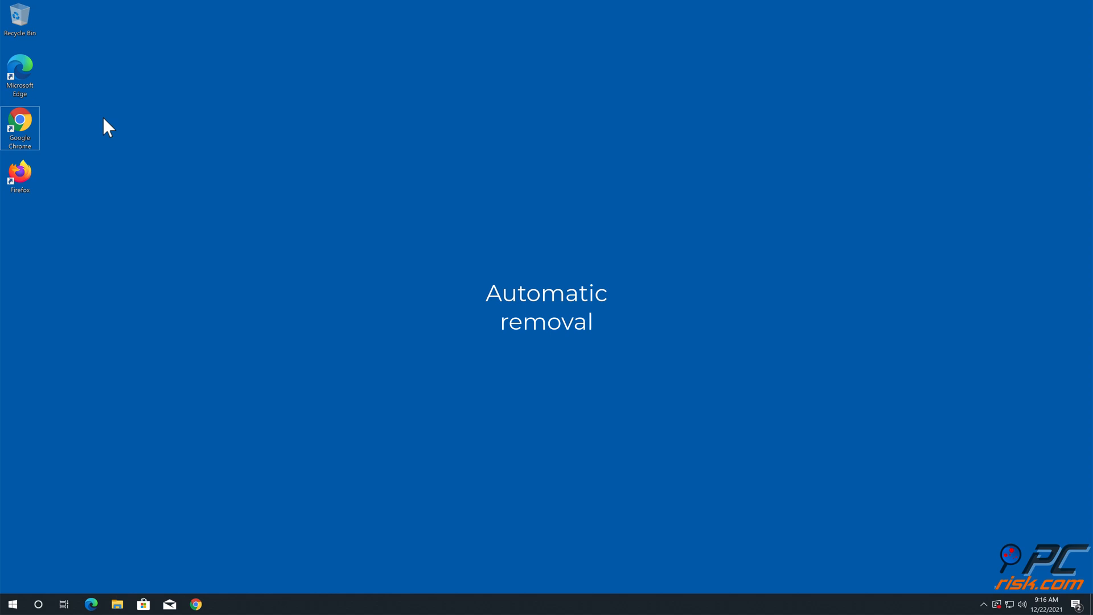
{"action": "double_click", "coordinate": [20, 122]}
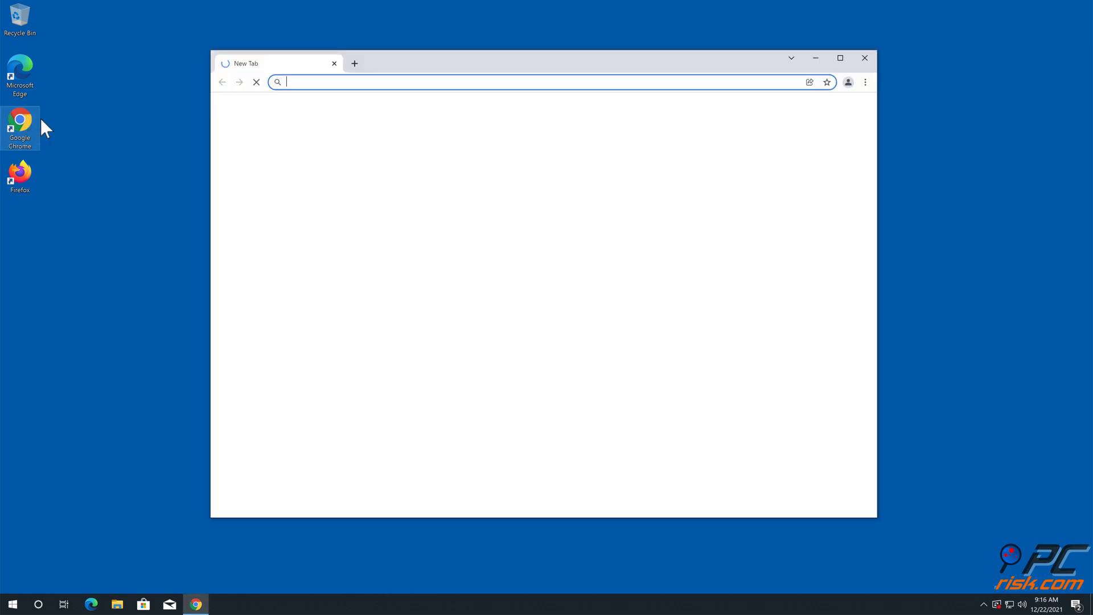
{"action": "type", "text": "w"}
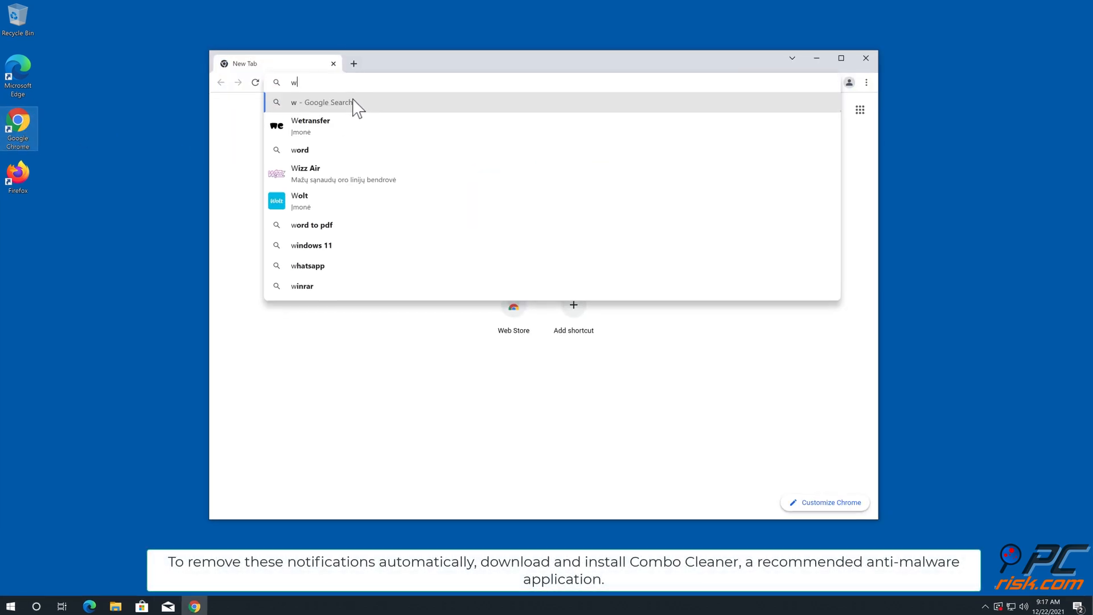
{"action": "type", "text": "www.combocleaner.com"}
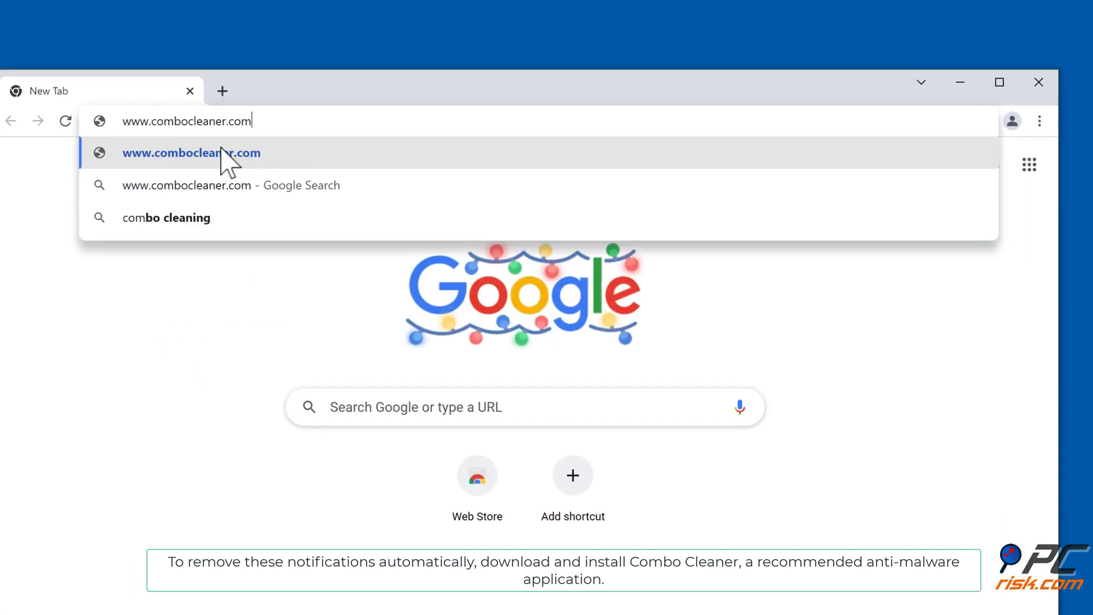
{"action": "left_click", "coordinate": [191, 153]}
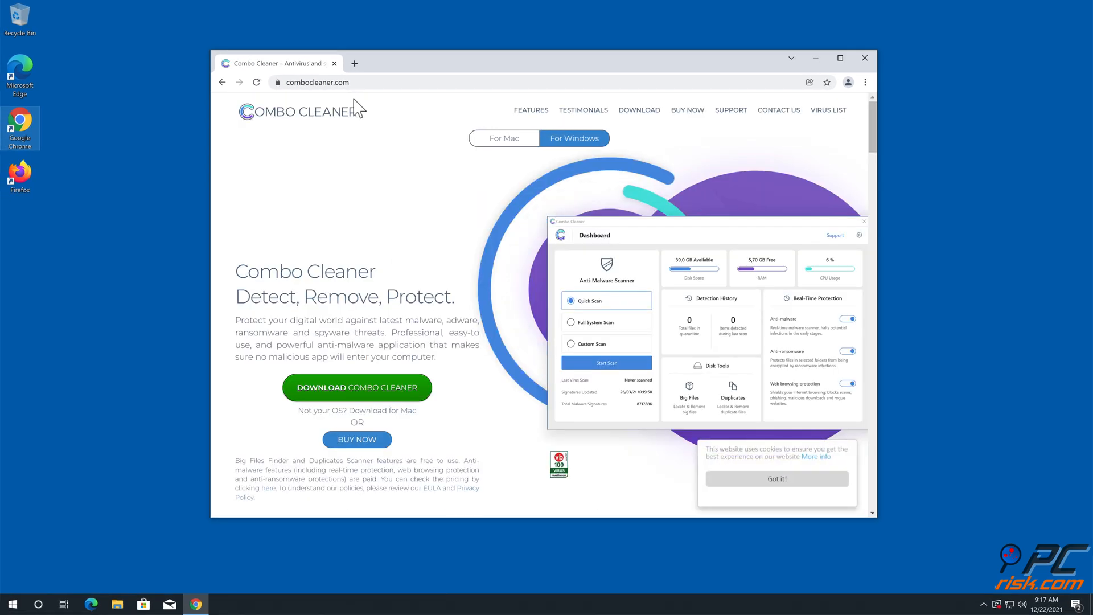
{"action": "left_click", "coordinate": [357, 387]}
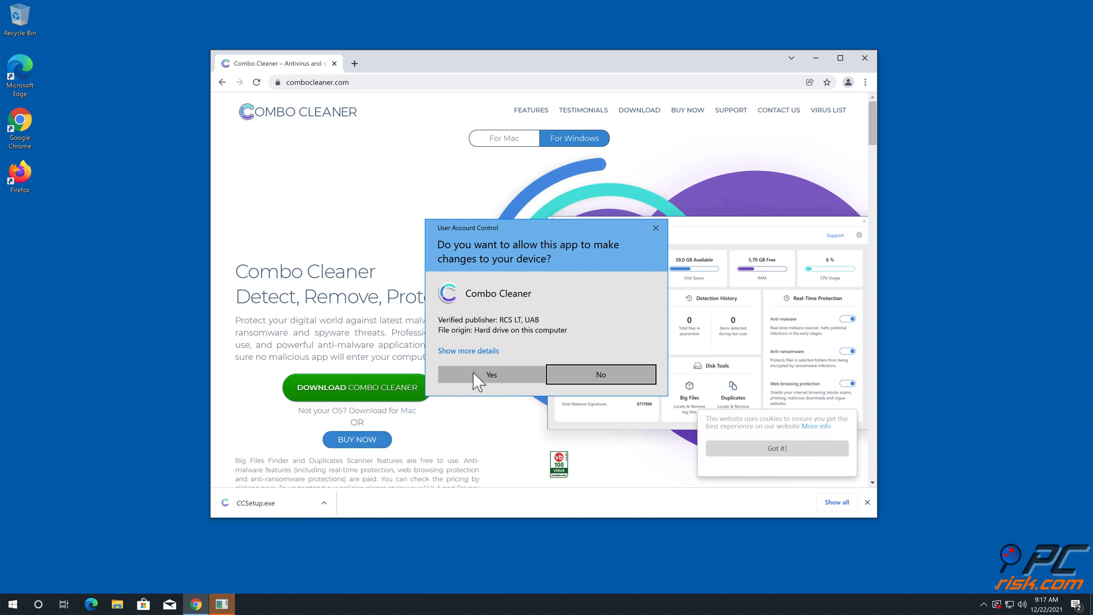
- Allow the UAC prompt and complete the InstallShield wizard so Combo Cleaner launches
{"action": "left_click", "coordinate": [491, 375]}
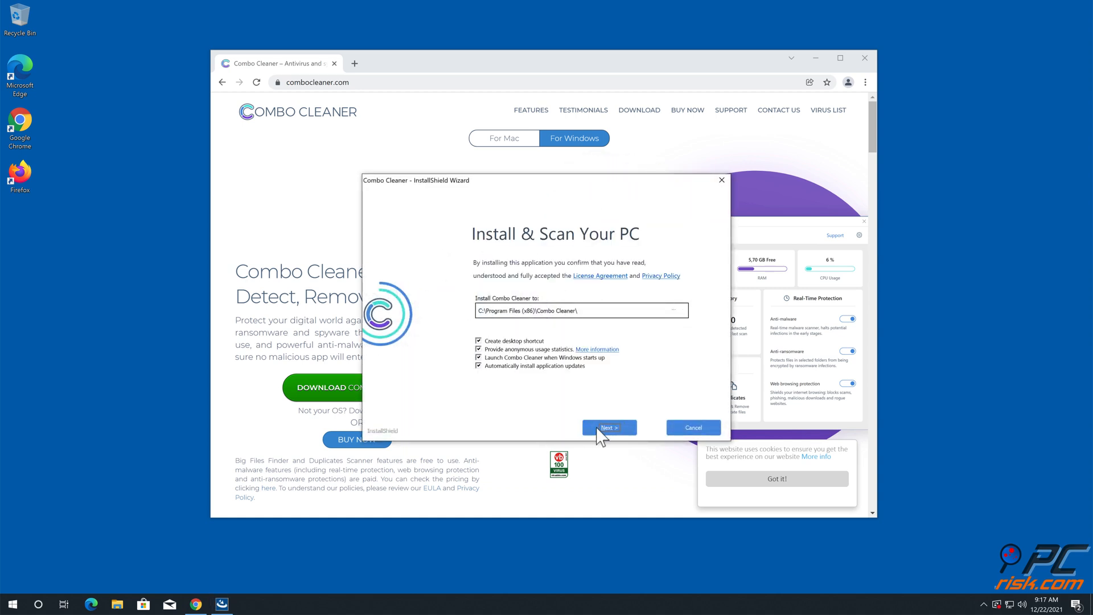
{"action": "left_click", "coordinate": [609, 427]}
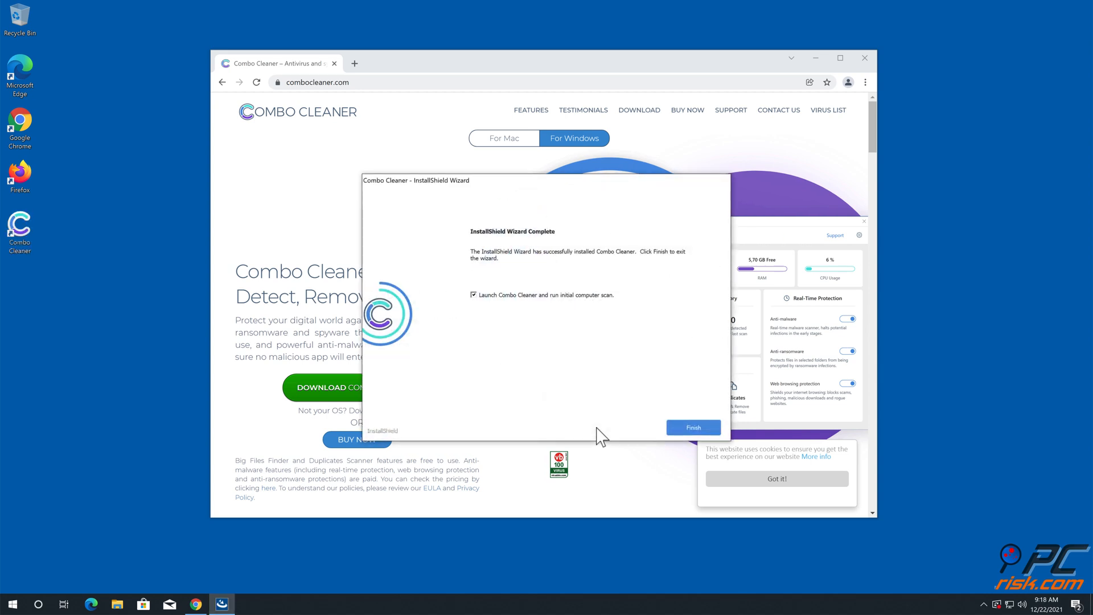
{"action": "left_click", "coordinate": [694, 427]}
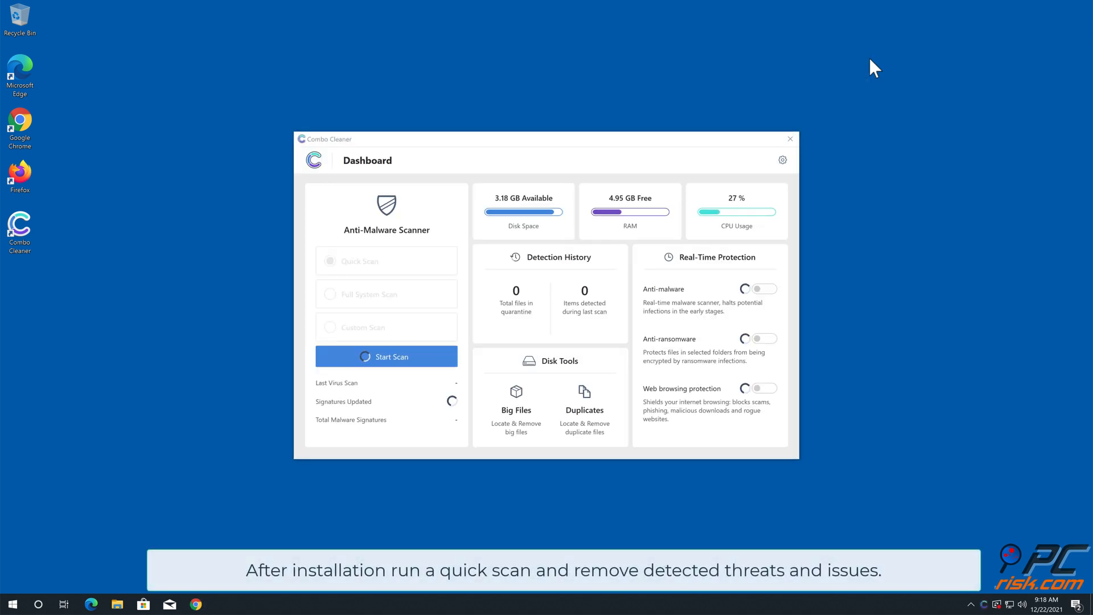
- Run the initial scan, move all four detected spam threats to quarantine, and close Combo Cleaner
{"action": "left_click", "coordinate": [387, 357]}
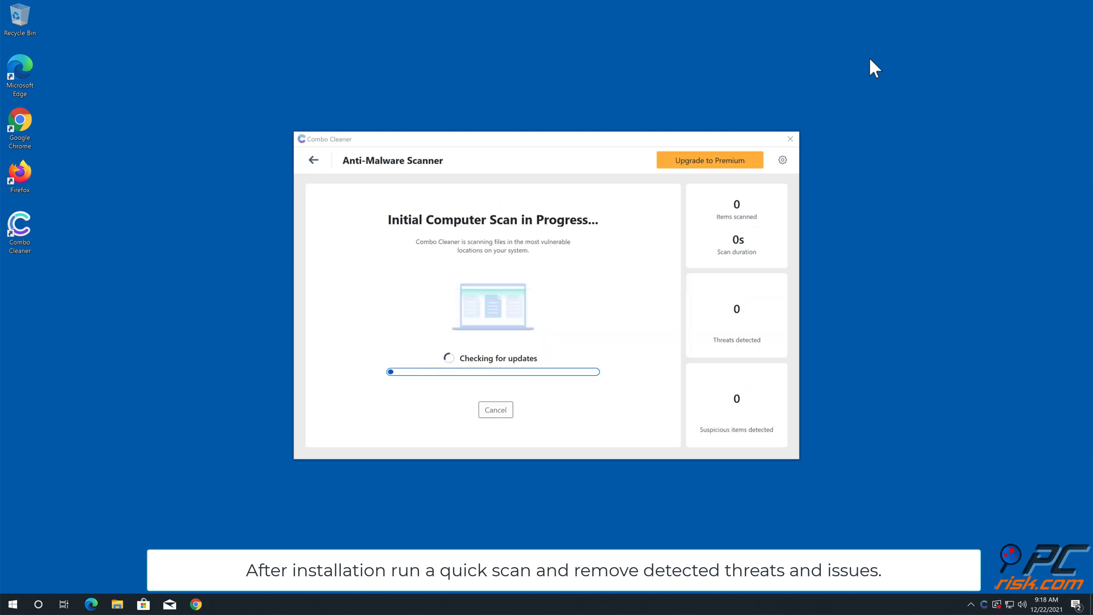
{"action": "mouse_move", "coordinate": [807, 315]}
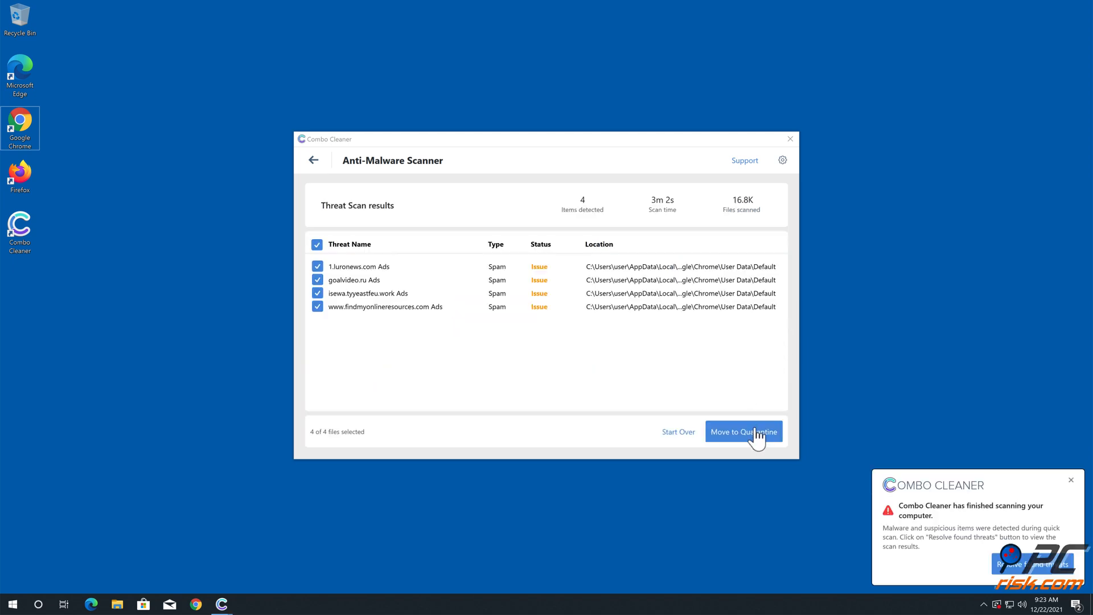
{"action": "left_click", "coordinate": [743, 431]}
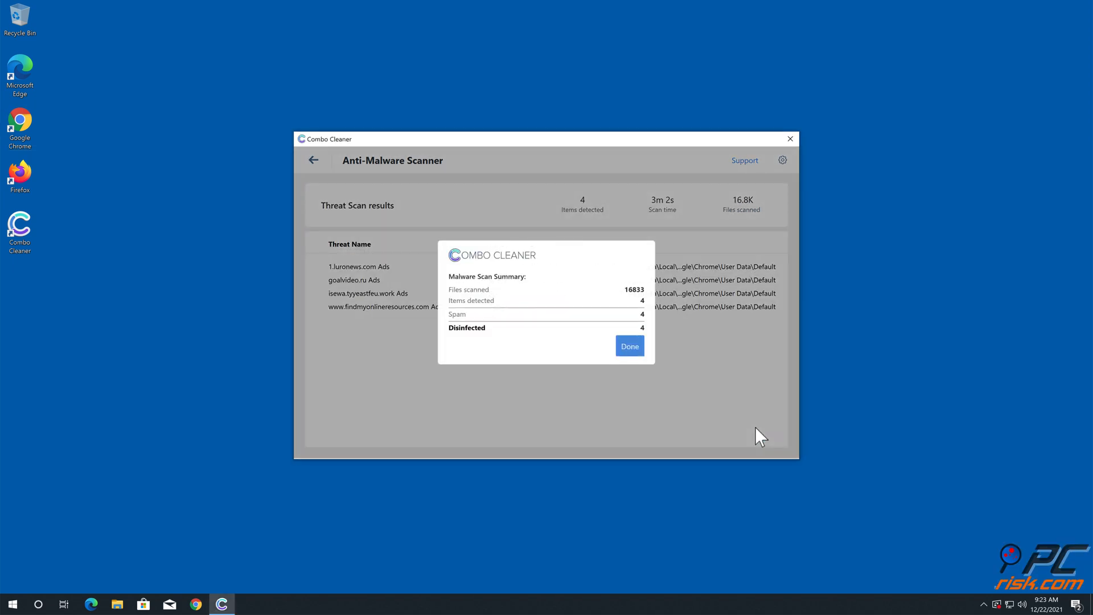
{"action": "left_click", "coordinate": [630, 346]}
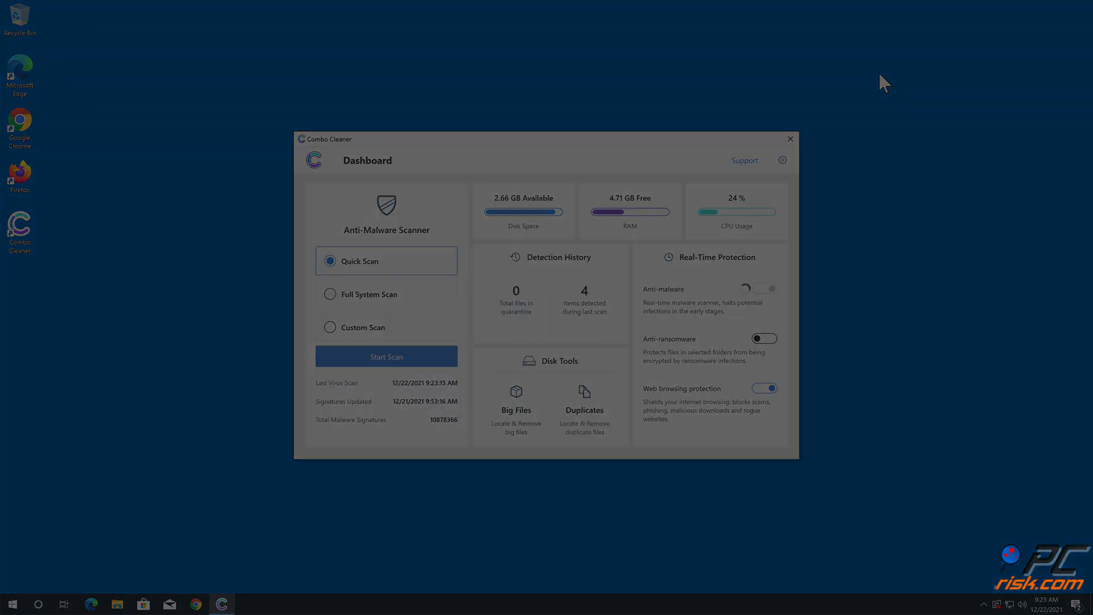
{"action": "left_click", "coordinate": [790, 138]}
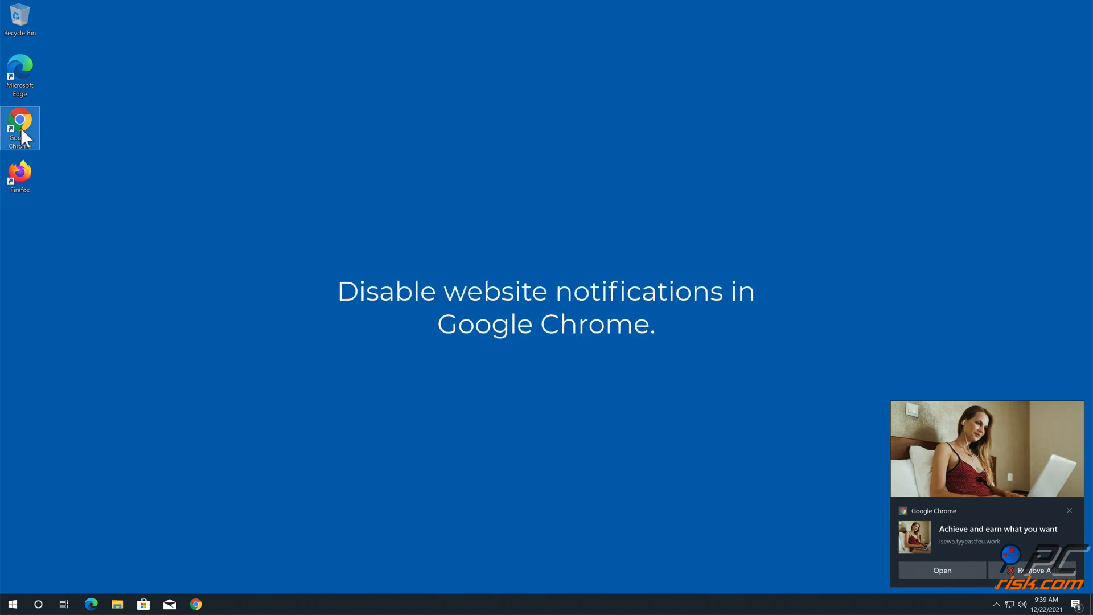
- Reach Chrome's Privacy and security settings and scroll to the sites allowed to send notifications
{"action": "double_click", "coordinate": [21, 122]}
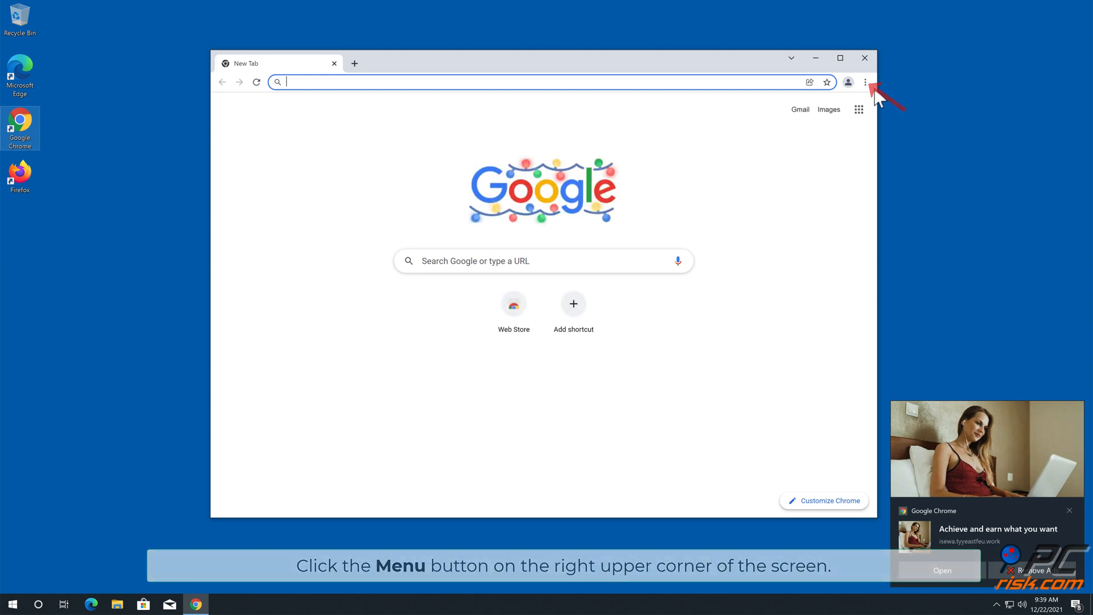
{"action": "left_click", "coordinate": [865, 82]}
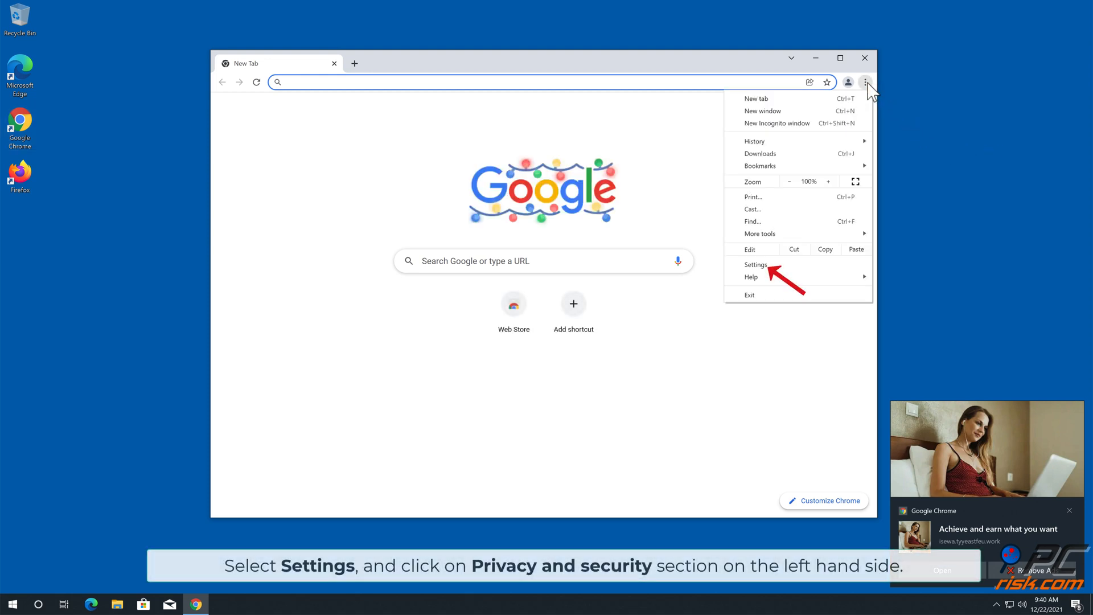
{"action": "left_click", "coordinate": [755, 264]}
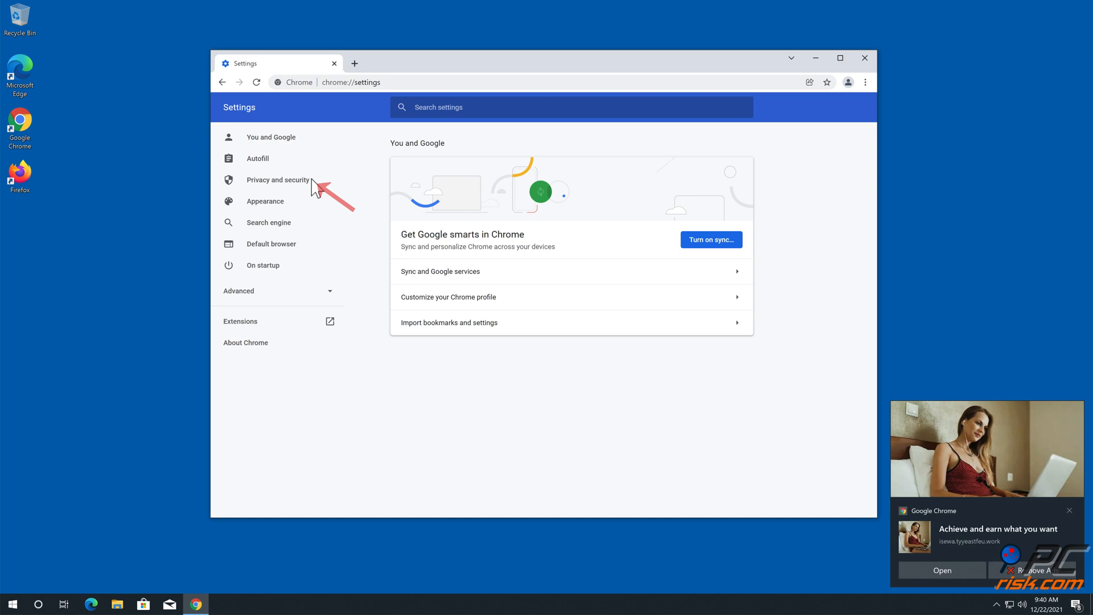
{"action": "left_click", "coordinate": [278, 179]}
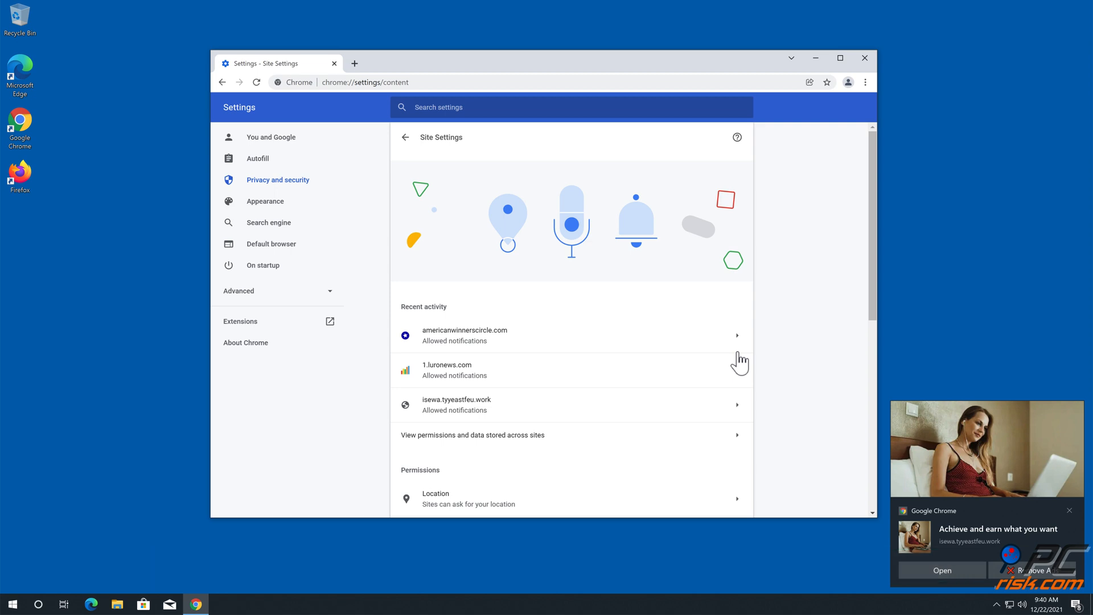
{"action": "scroll", "scroll_direction": "down", "scroll_amount": 3}
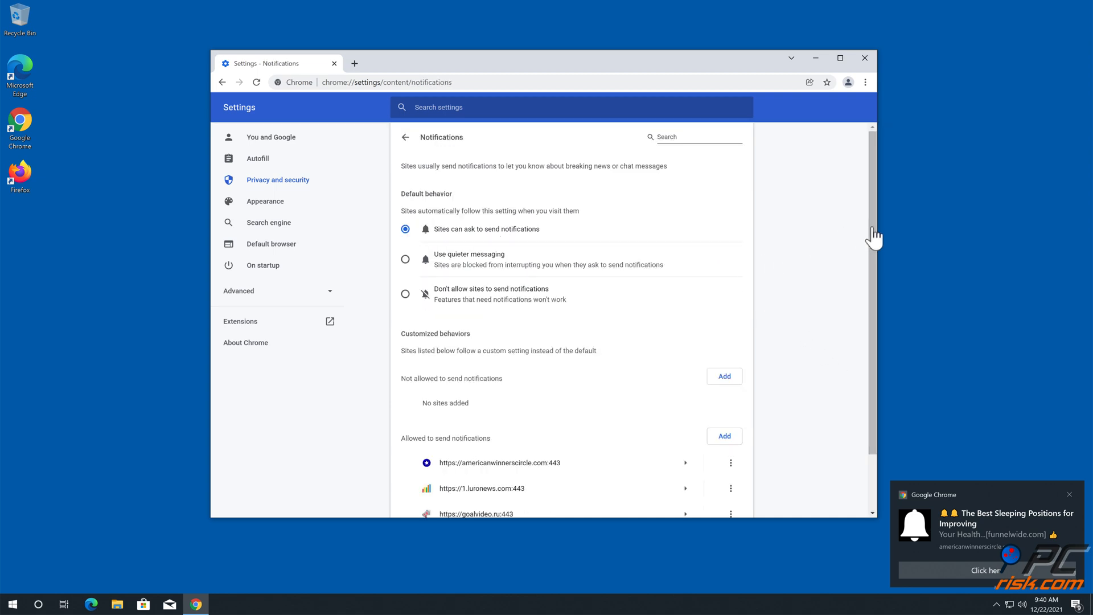
{"action": "scroll", "scroll_direction": "down", "scroll_amount": 3}
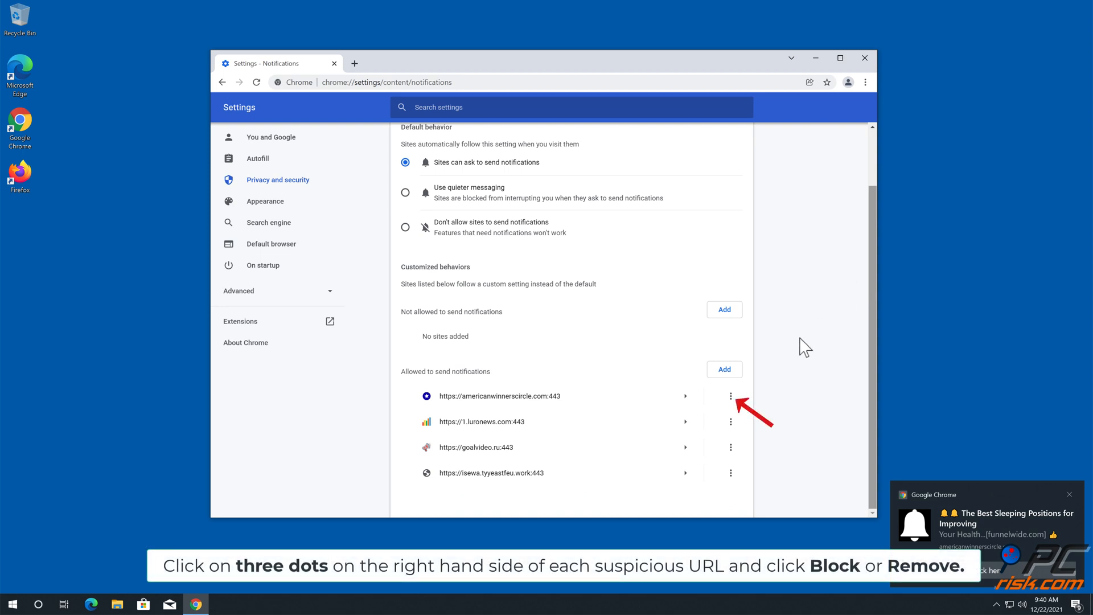
- Remove americanwinnerscircle.com, 1.luronews.com and the remaining suspicious site from Chrome's allowed notifications
{"action": "left_click", "coordinate": [730, 396]}
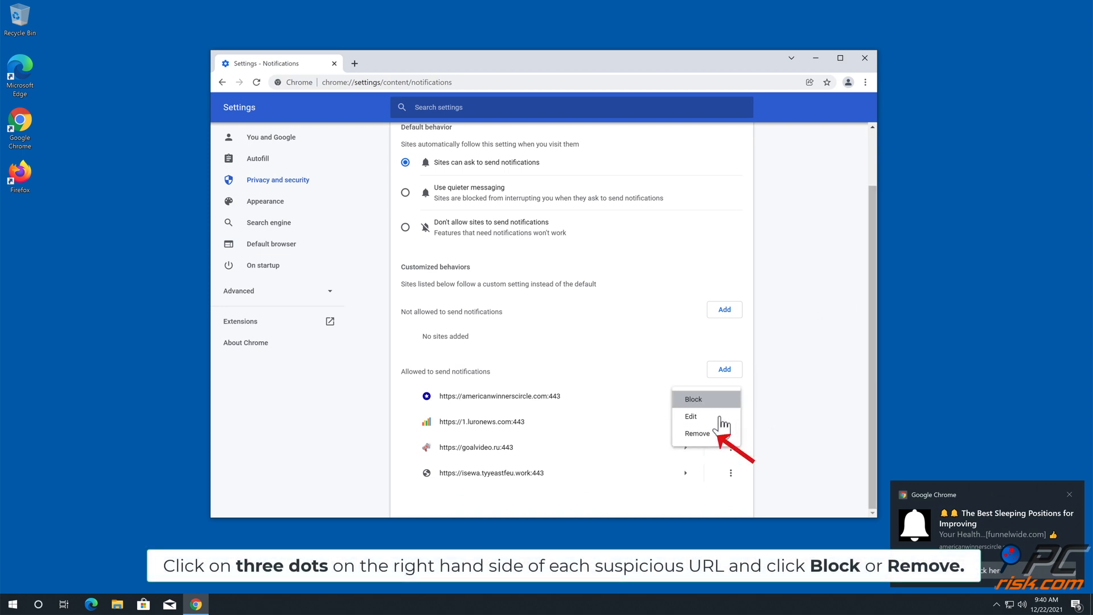
{"action": "left_click", "coordinate": [696, 433]}
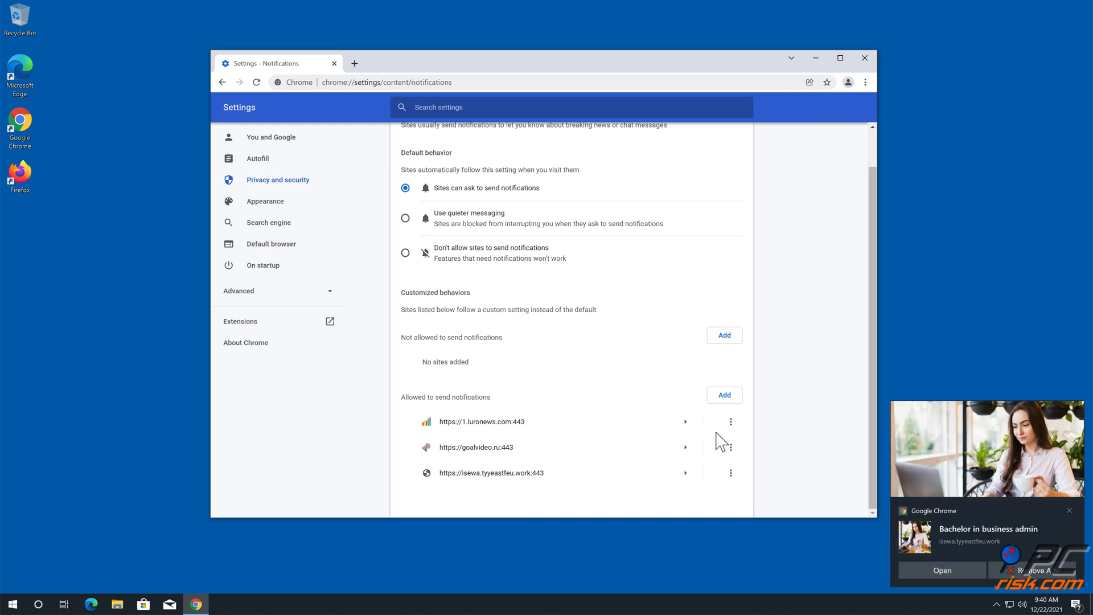
{"action": "mouse_move", "coordinate": [743, 436]}
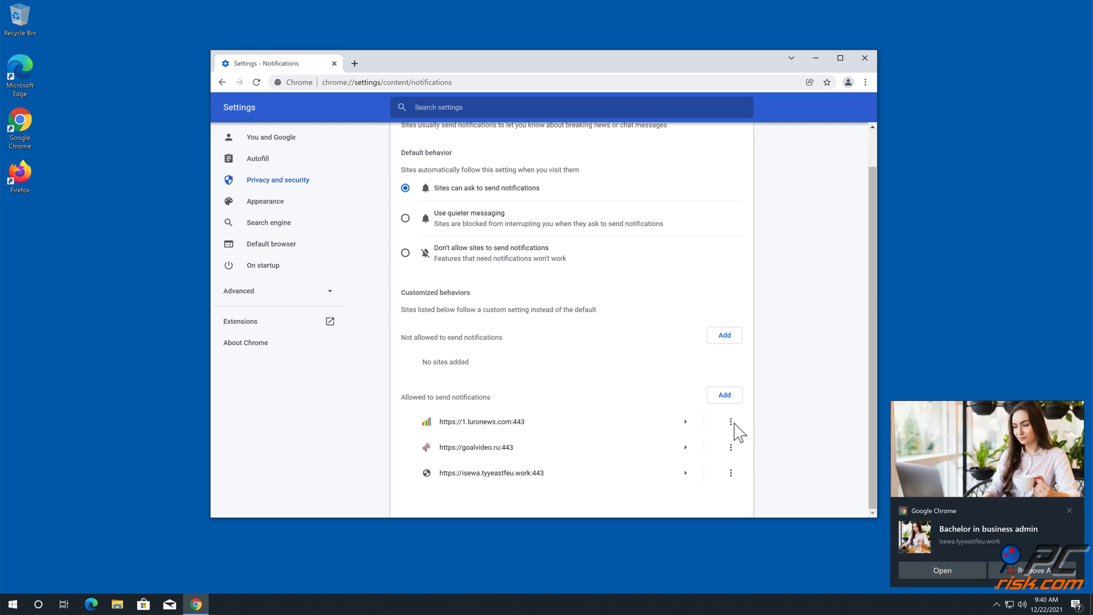
{"action": "left_click", "coordinate": [730, 422]}
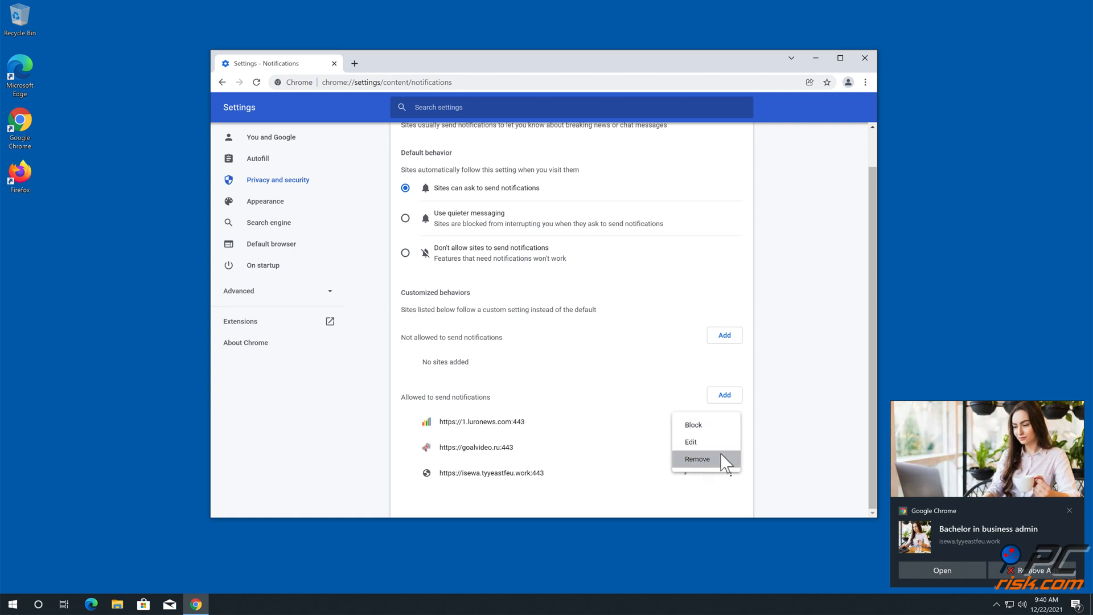
{"action": "left_click", "coordinate": [697, 459]}
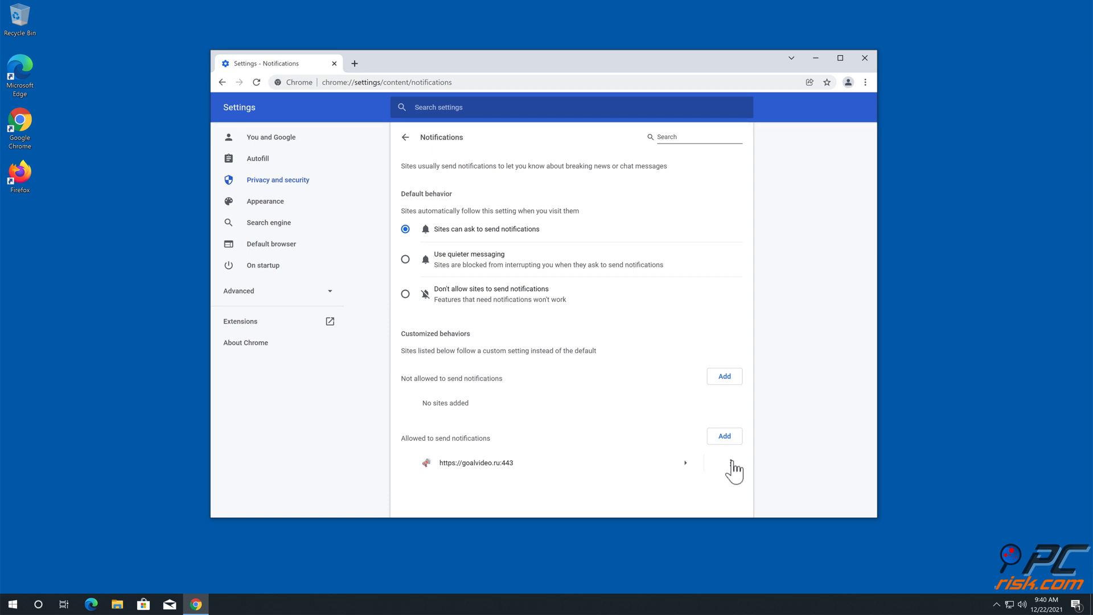
{"action": "left_click", "coordinate": [735, 467]}
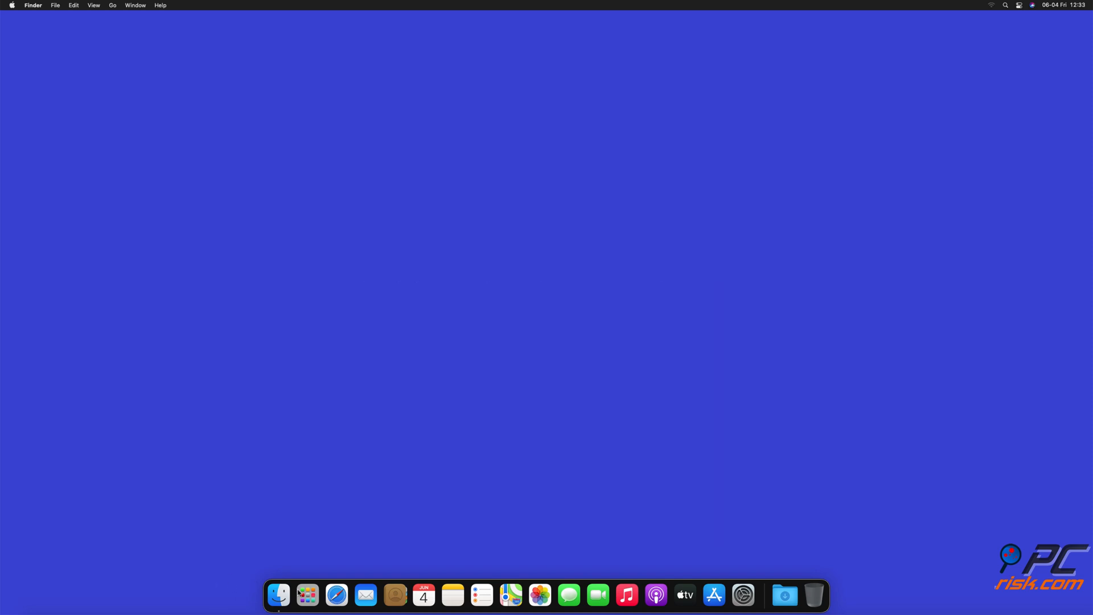
- Launch Safari and reach Preferences > Websites > Notifications permissions
{"action": "left_click", "coordinate": [336, 595]}
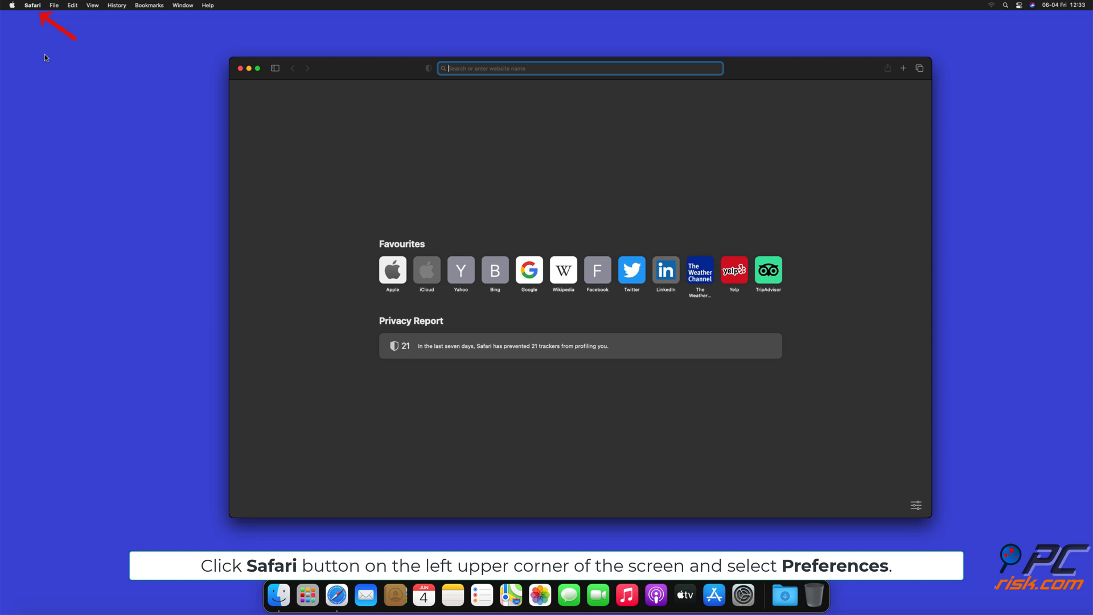
{"action": "left_click", "coordinate": [32, 6]}
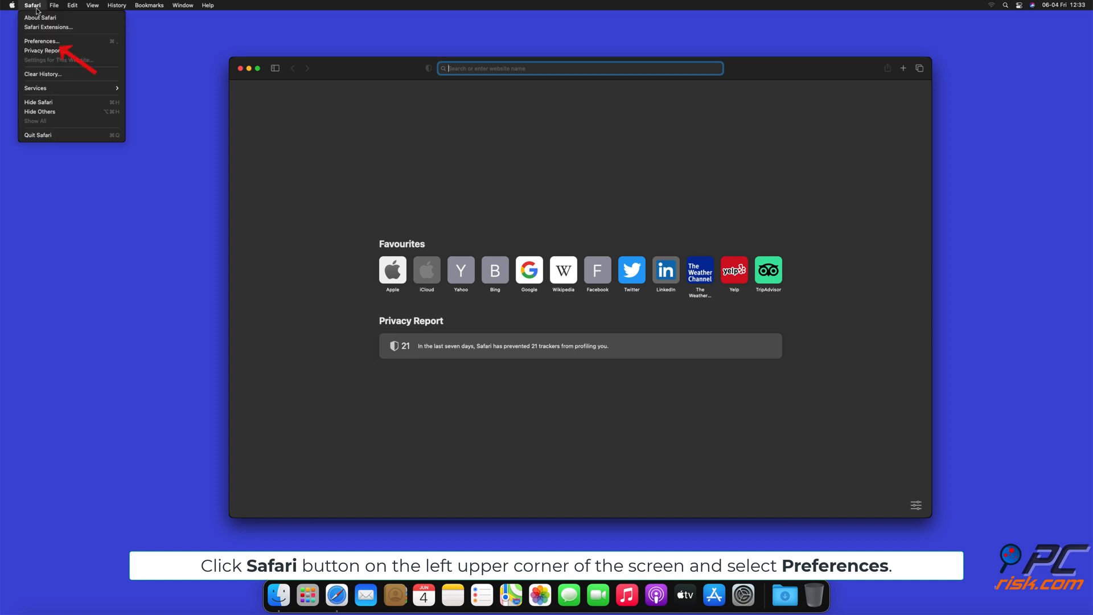
{"action": "left_click", "coordinate": [38, 41]}
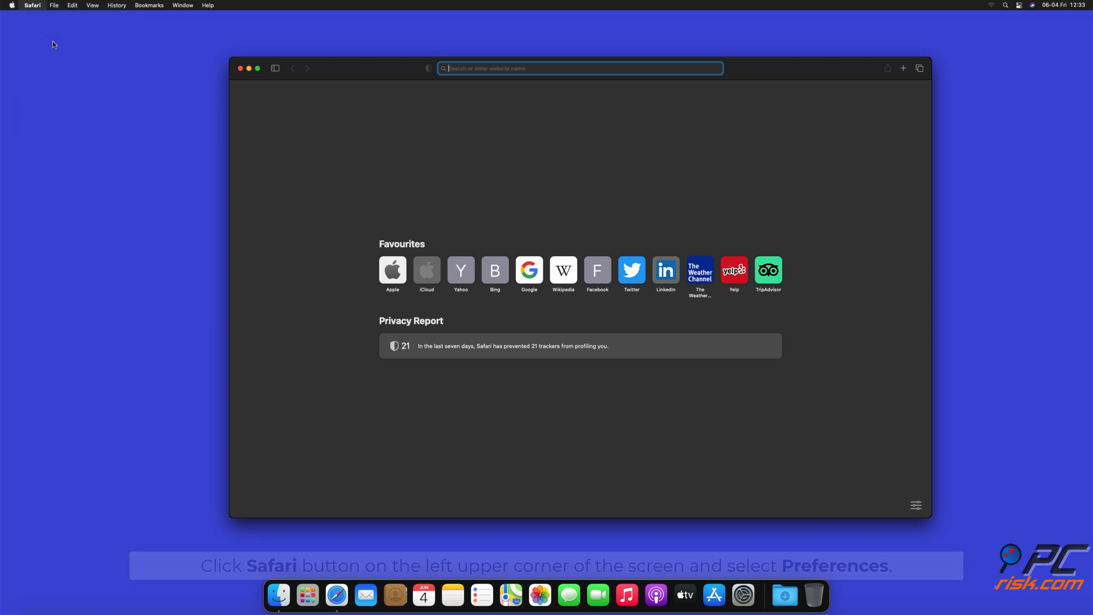
{"action": "left_click", "coordinate": [32, 5]}
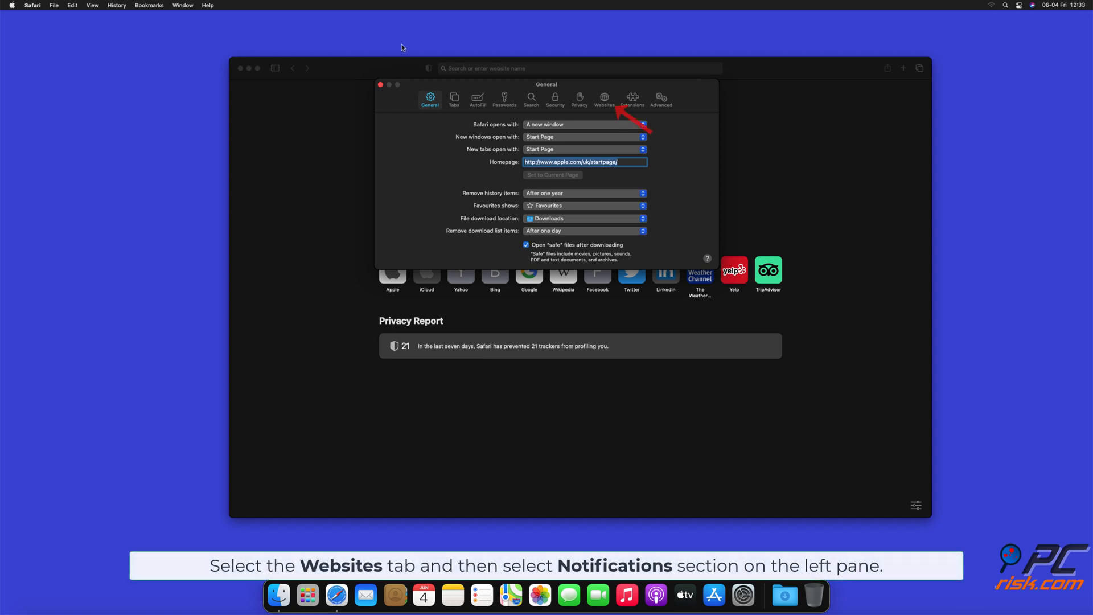
{"action": "left_click", "coordinate": [604, 97]}
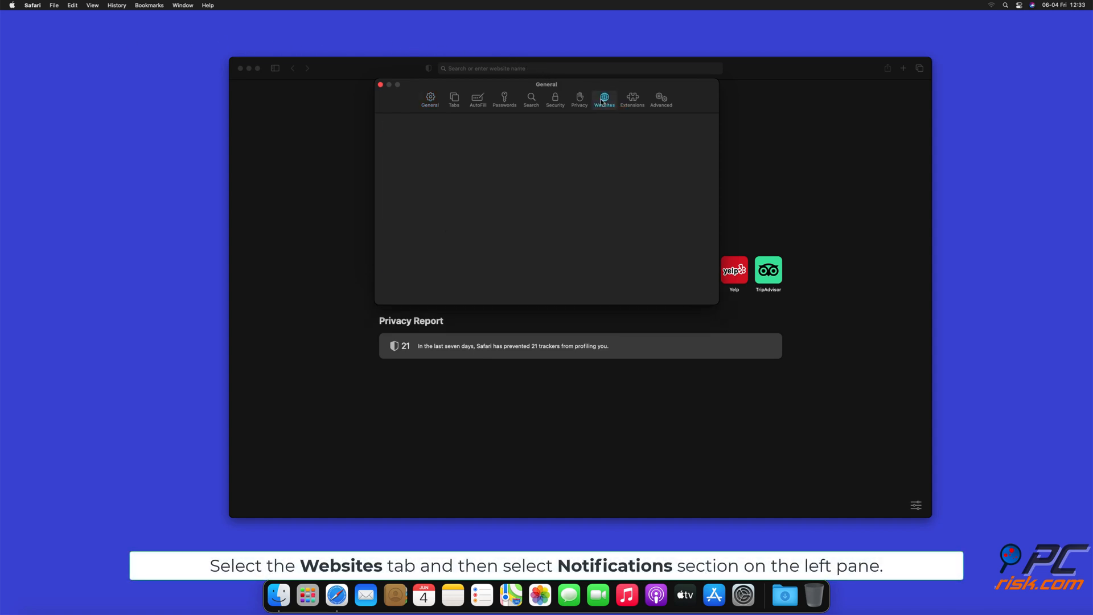
{"action": "left_click", "coordinate": [604, 97]}
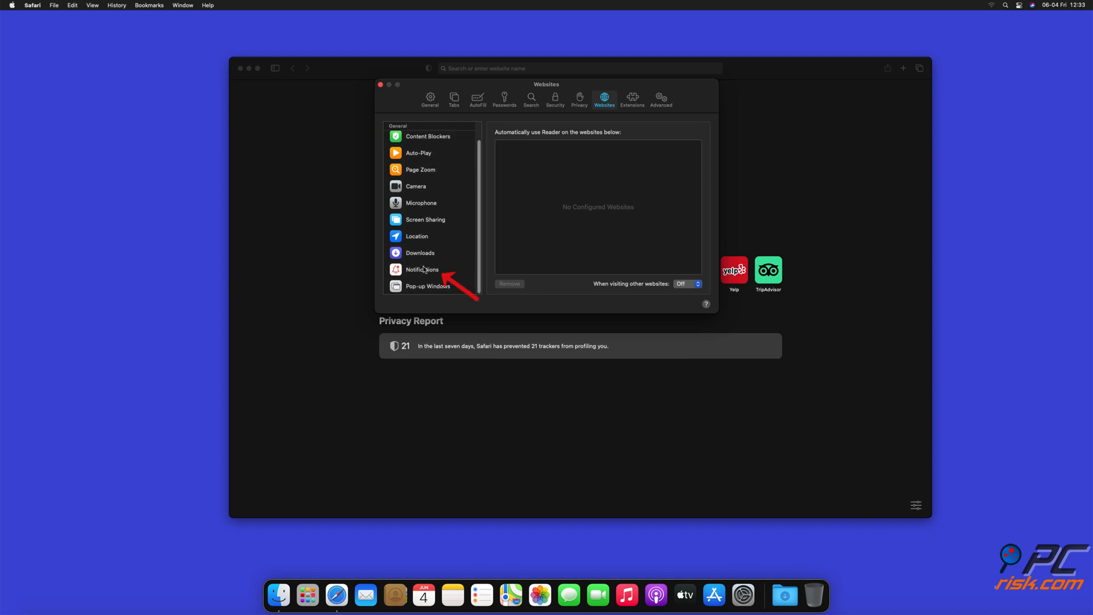
{"action": "left_click", "coordinate": [421, 269]}
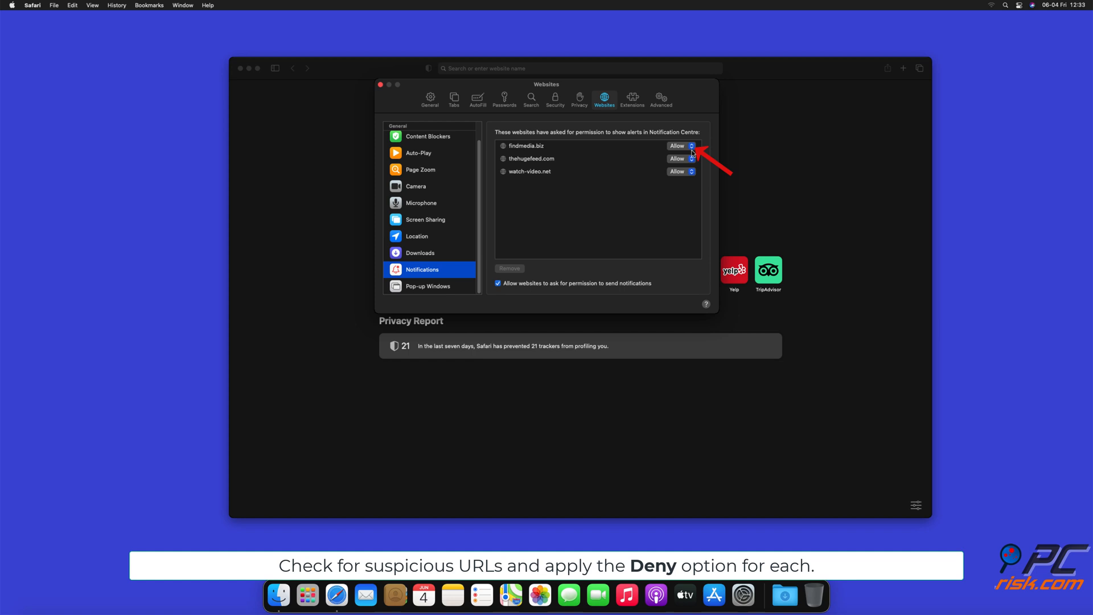
- Set findmedia.biz, thehugefeed.com and watch-video.net to Deny, then close the preferences window
{"action": "left_click", "coordinate": [691, 146]}
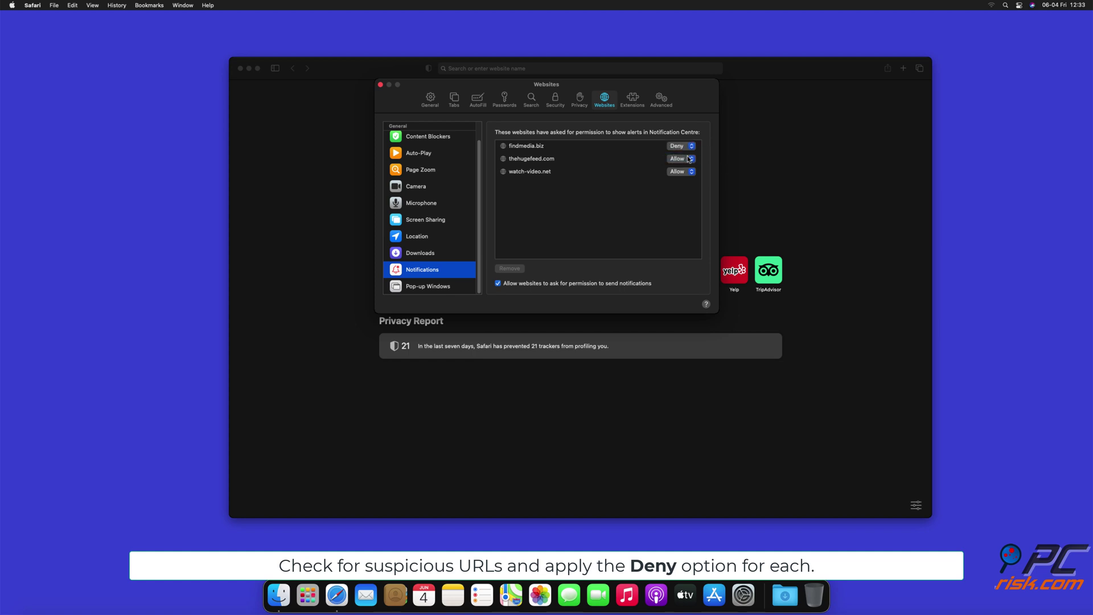
{"action": "left_click", "coordinate": [681, 158]}
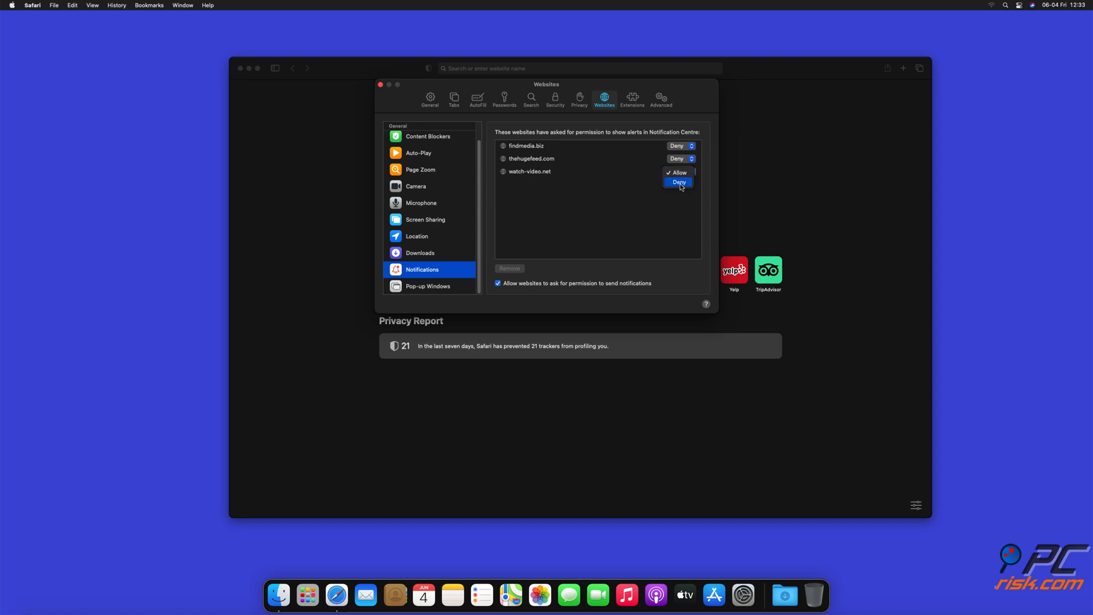
{"action": "left_click", "coordinate": [678, 181]}
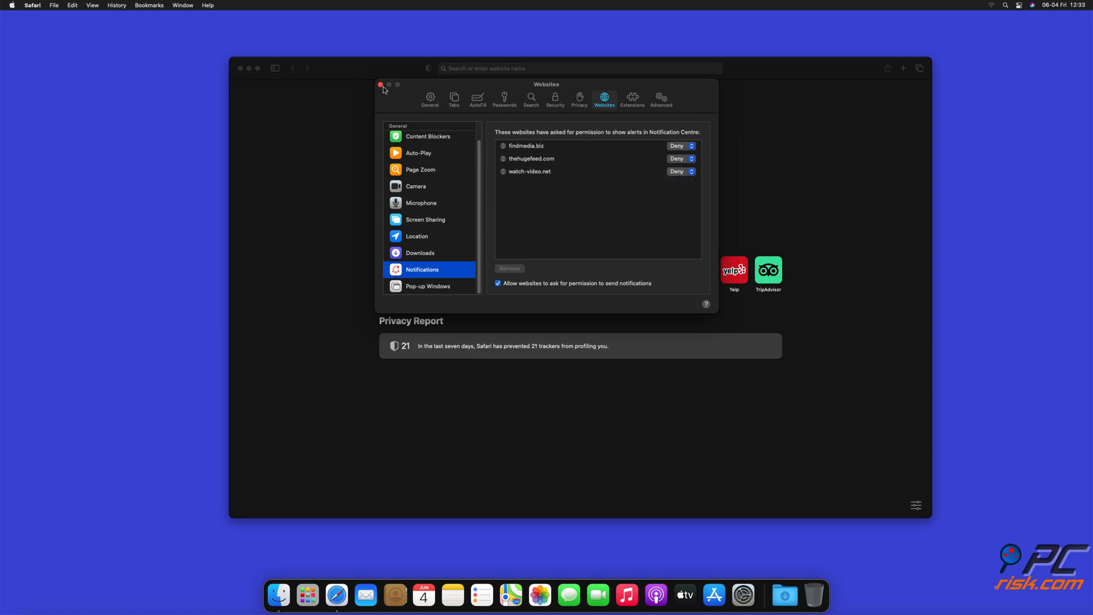
{"action": "left_click", "coordinate": [381, 84]}
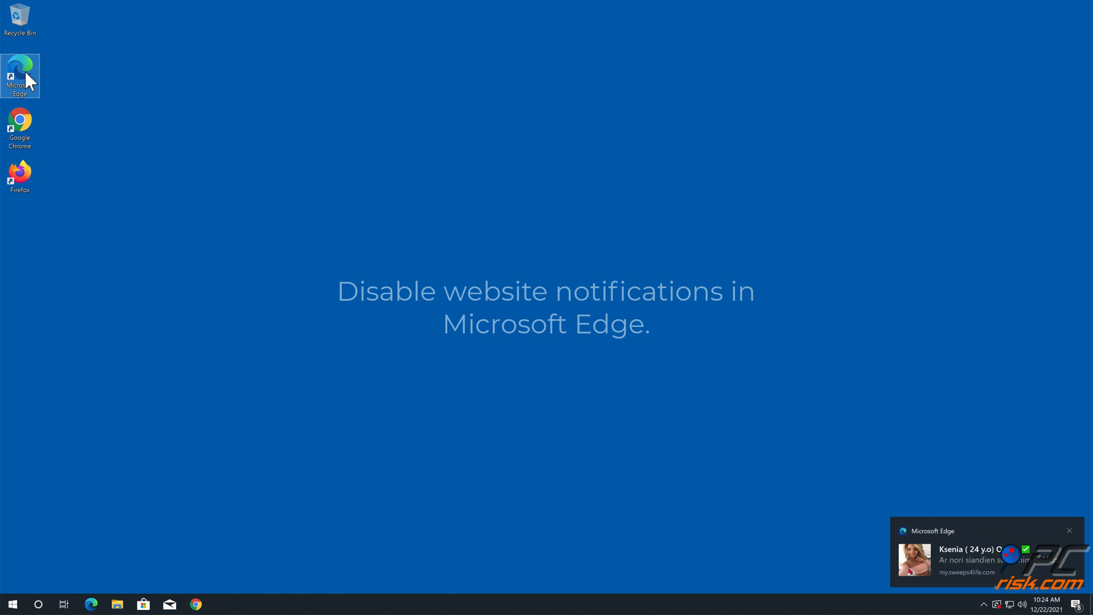
- Launch Edge and reach Cookies and site permissions, scrolled down to the Notifications entry
{"action": "double_click", "coordinate": [20, 66]}
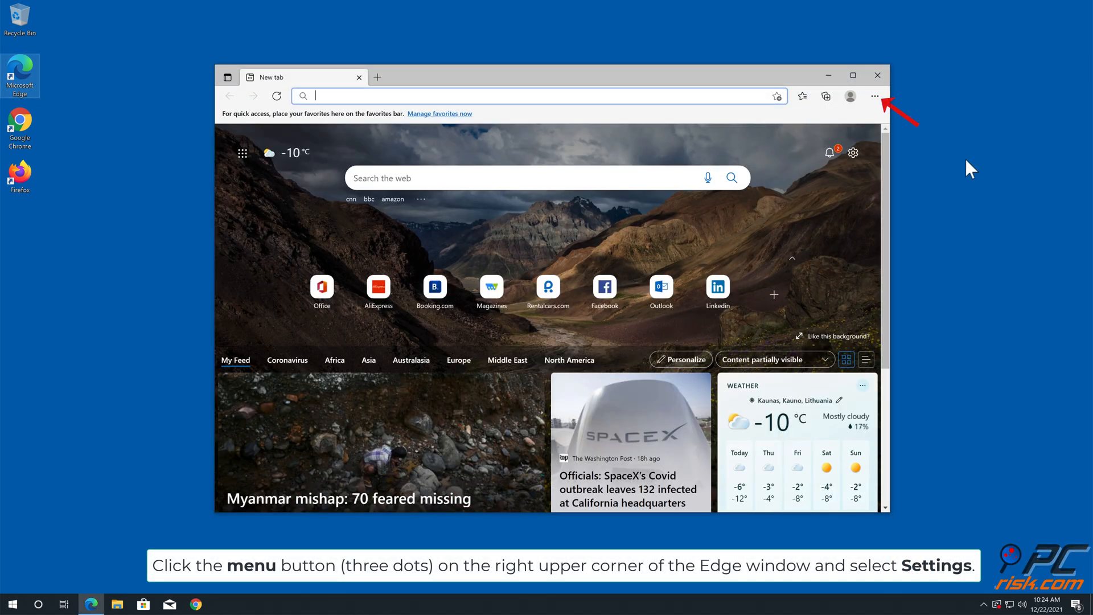
{"action": "left_click", "coordinate": [874, 95]}
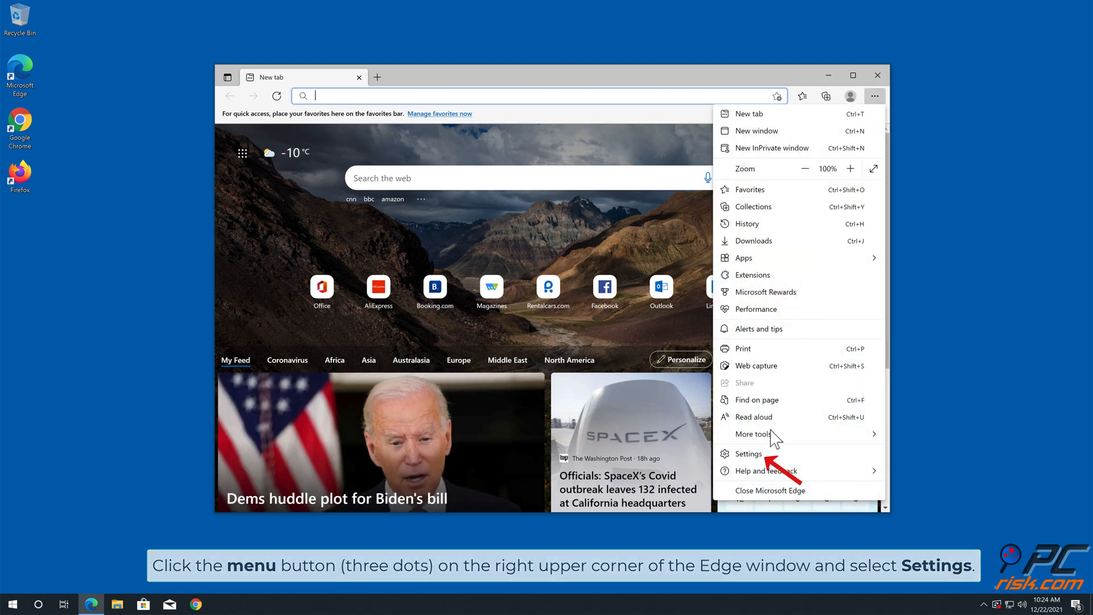
{"action": "left_click", "coordinate": [748, 453]}
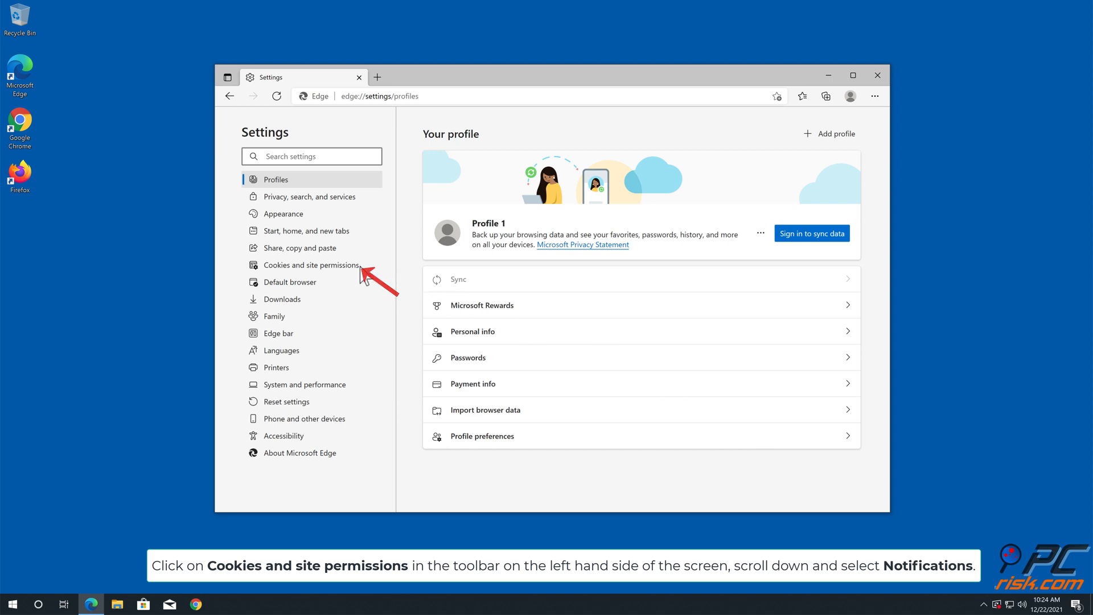
{"action": "left_click", "coordinate": [310, 265]}
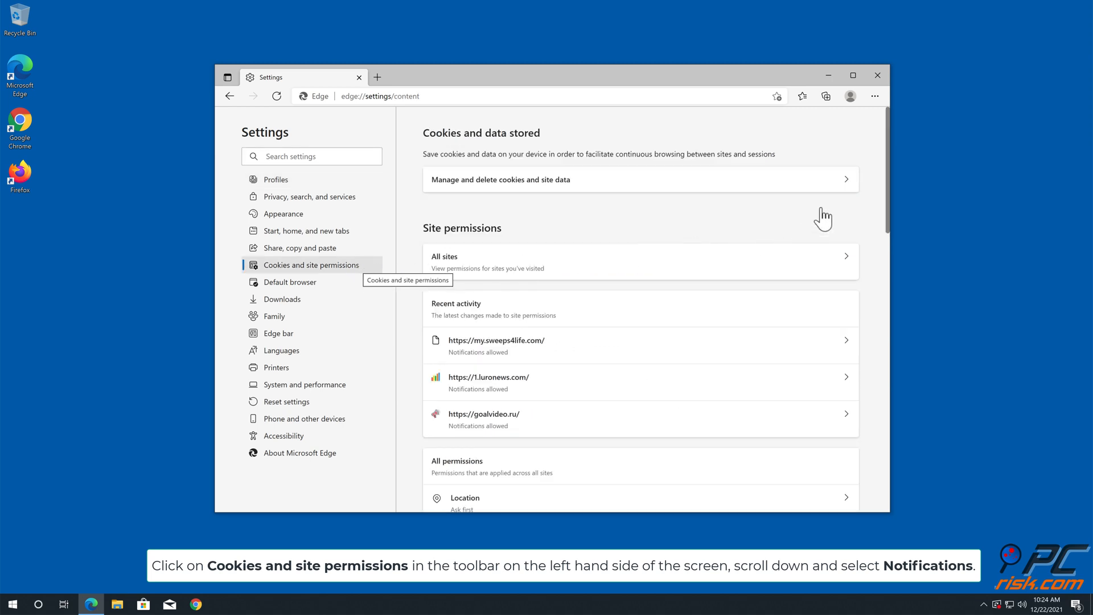
{"action": "scroll", "scroll_direction": "down", "scroll_amount": 3}
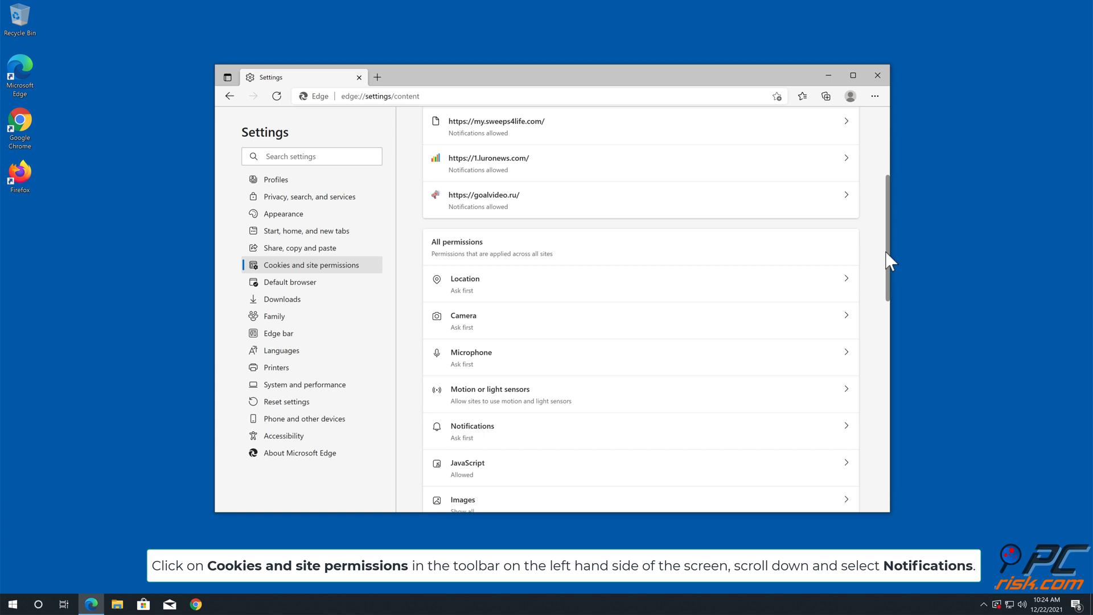
{"action": "scroll", "scroll_direction": "down", "scroll_amount": 3}
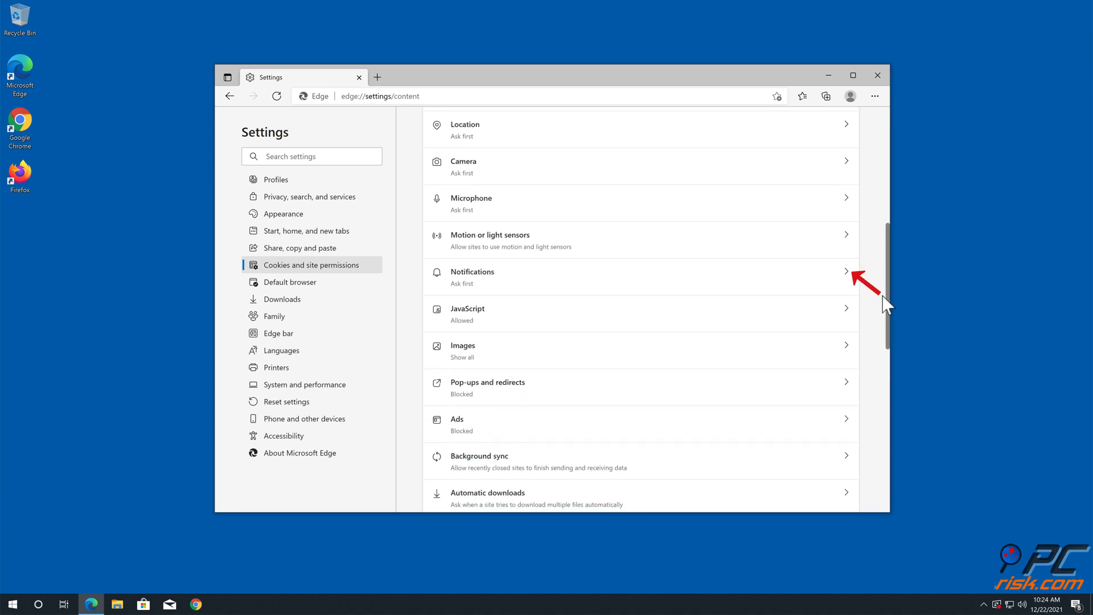
{"action": "mouse_move", "coordinate": [849, 277]}
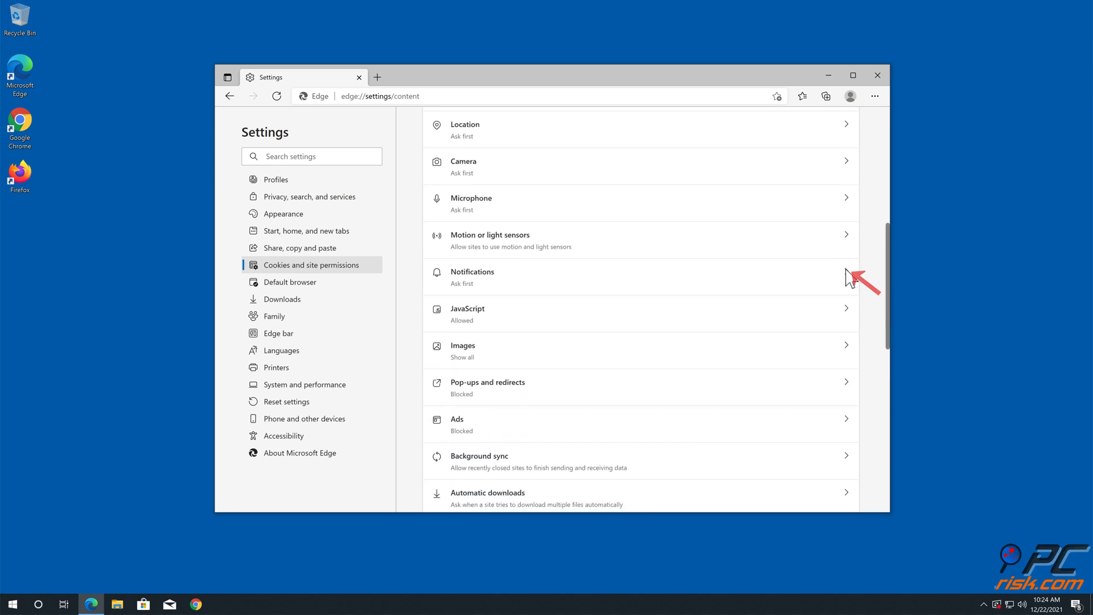
- In Edge's notification permissions, remove 1.luronews.com and my.sweeps4life.com from the Allow list
{"action": "left_click", "coordinate": [472, 276]}
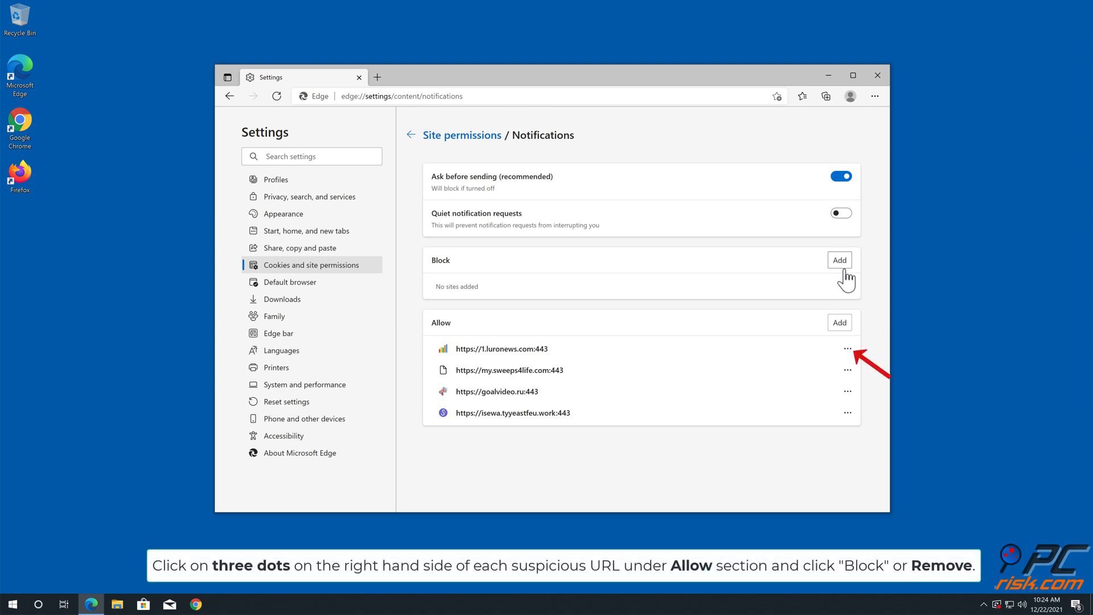
{"action": "mouse_move", "coordinate": [847, 349]}
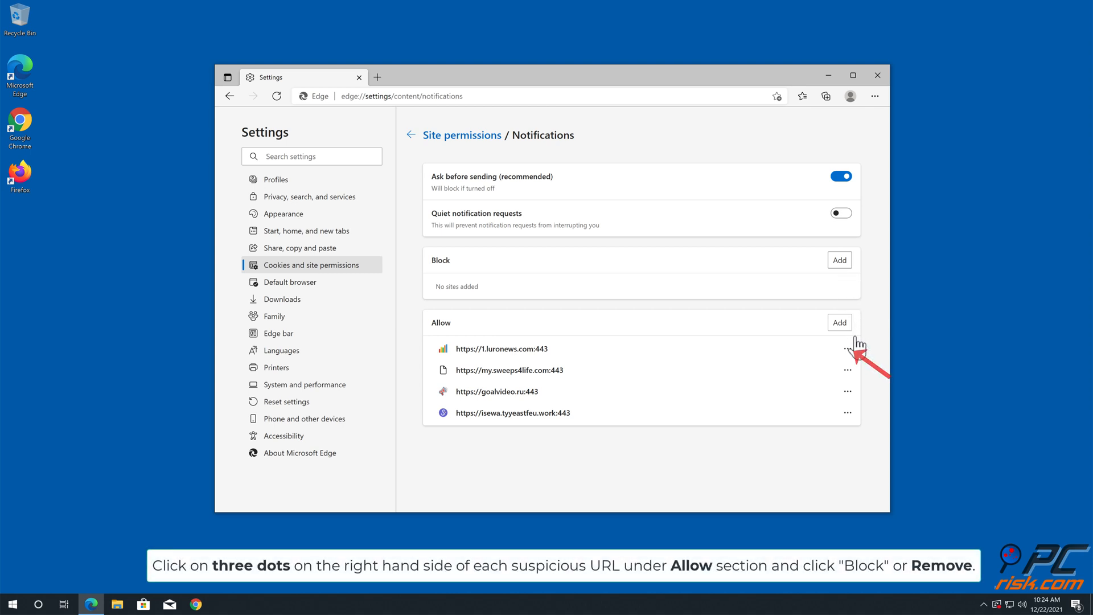
{"action": "left_click", "coordinate": [847, 349]}
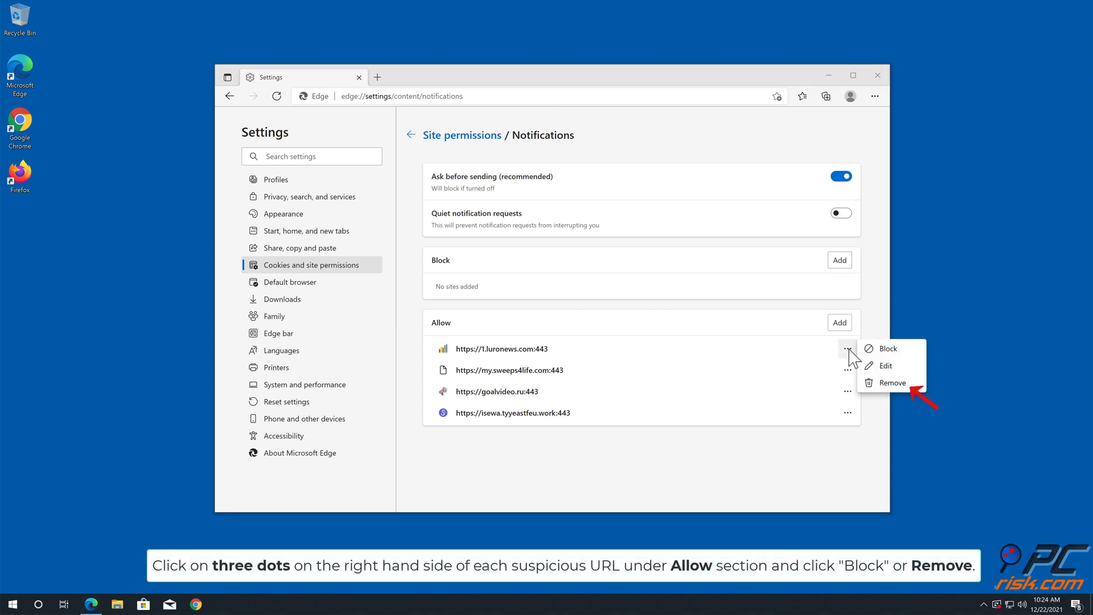
{"action": "mouse_move", "coordinate": [888, 388]}
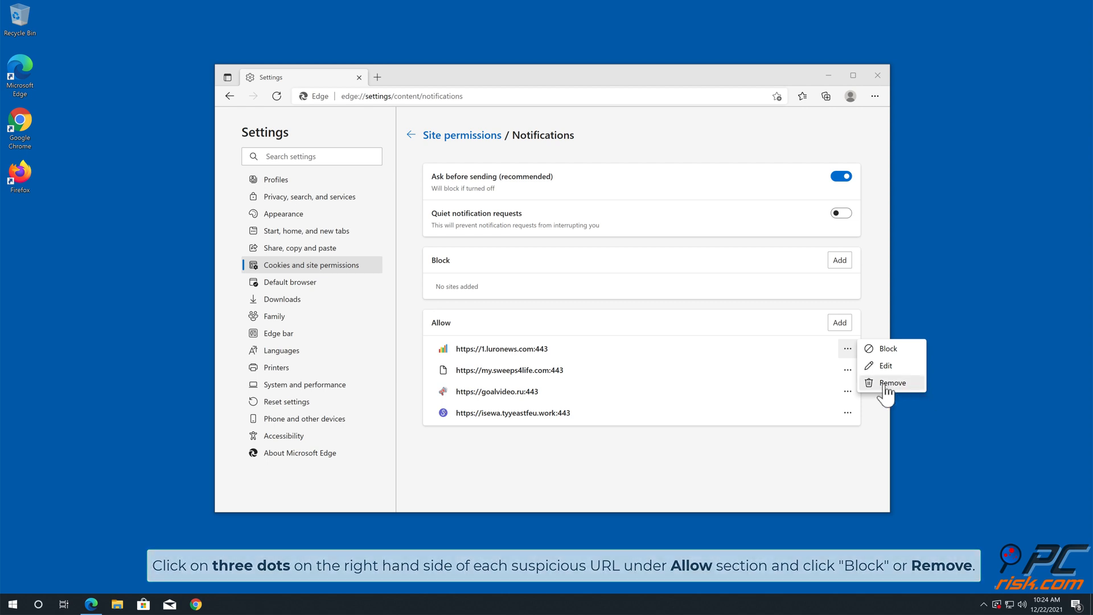
{"action": "left_click", "coordinate": [891, 382]}
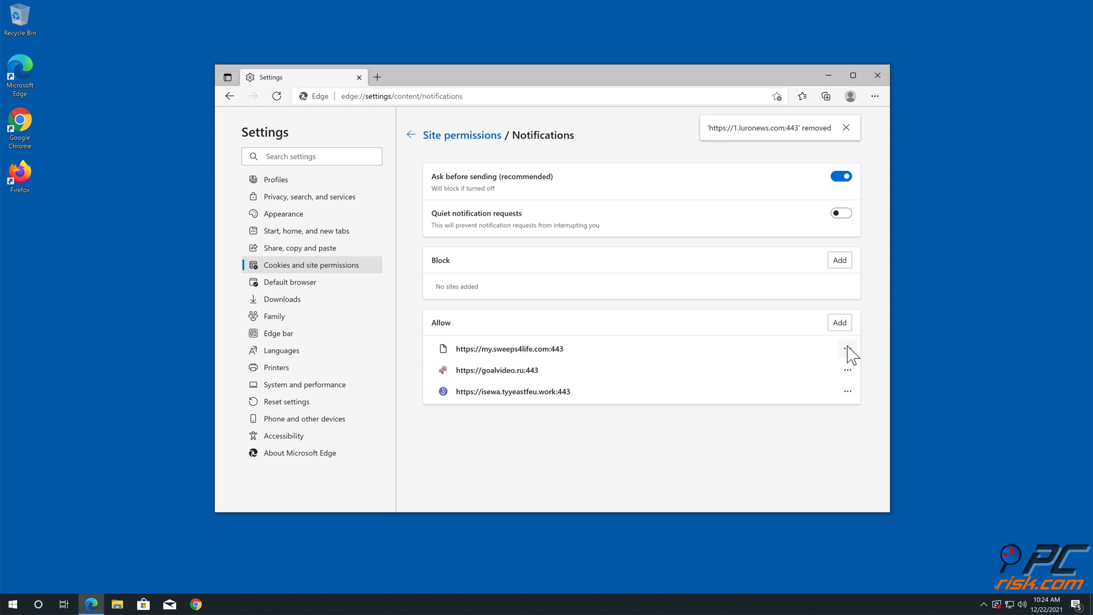
{"action": "left_click", "coordinate": [846, 349]}
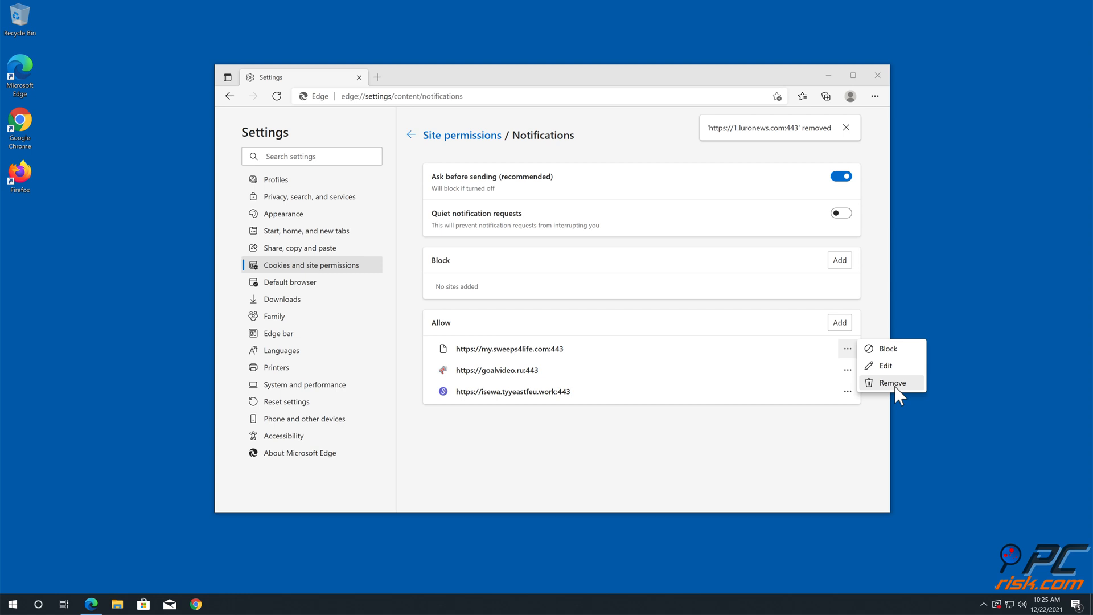
{"action": "left_click", "coordinate": [892, 383]}
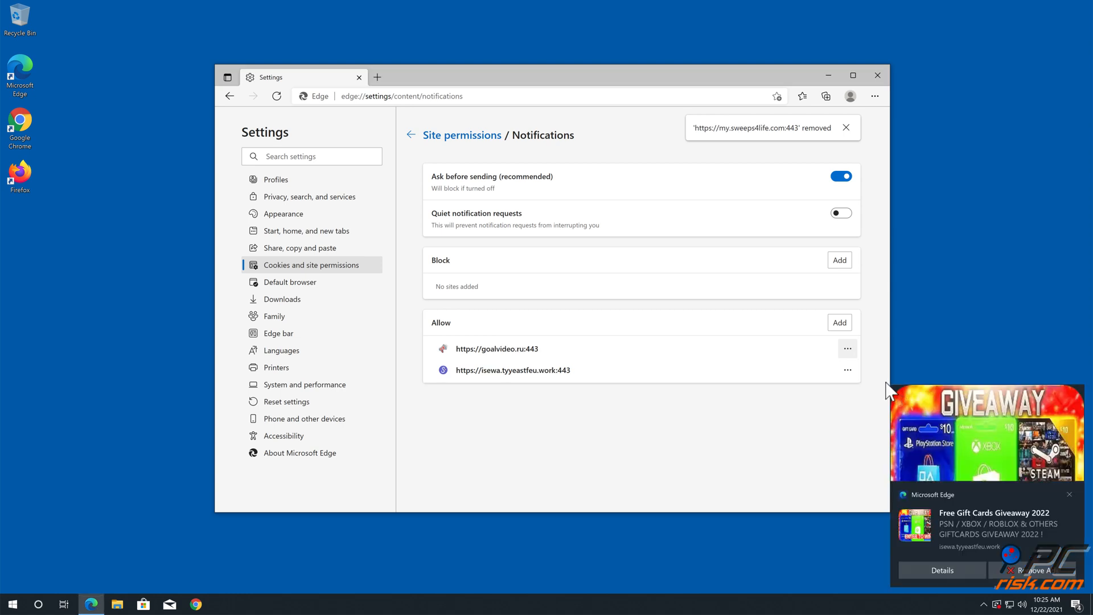
- Remove goalvideo.ru and isewa.tyyeastfeu.work, leaving the Allow list empty, then close Edge
{"action": "left_click", "coordinate": [847, 348]}
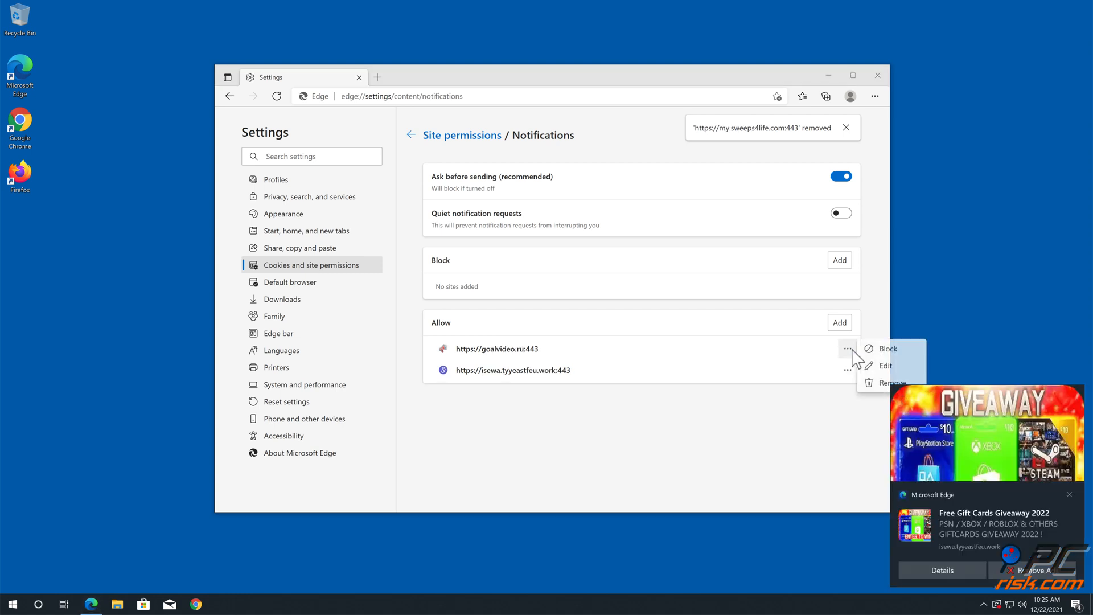
{"action": "left_click", "coordinate": [891, 382]}
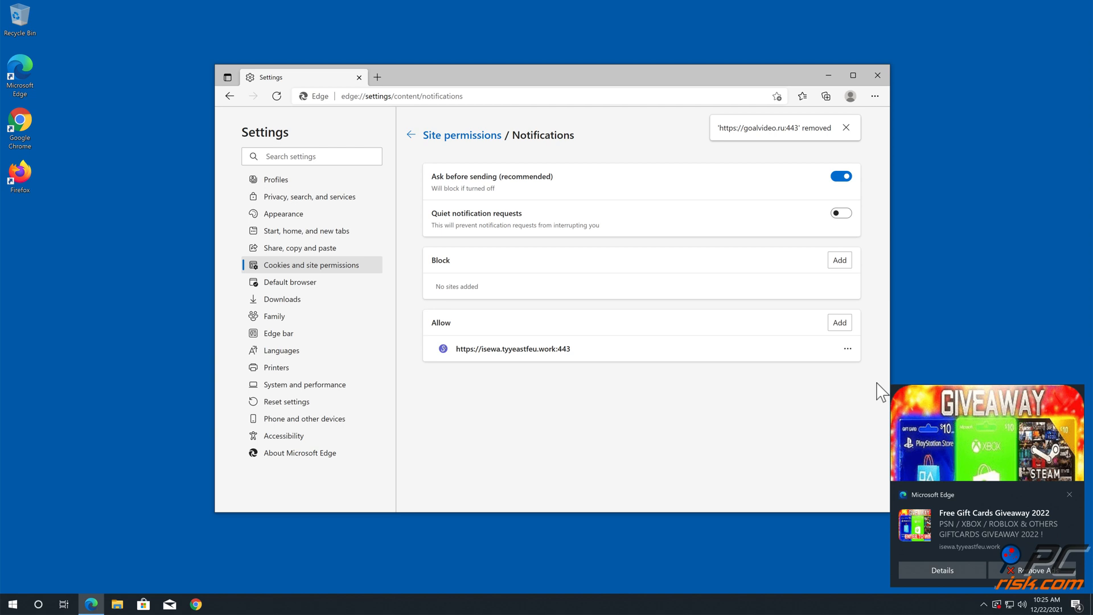
{"action": "left_click", "coordinate": [847, 348]}
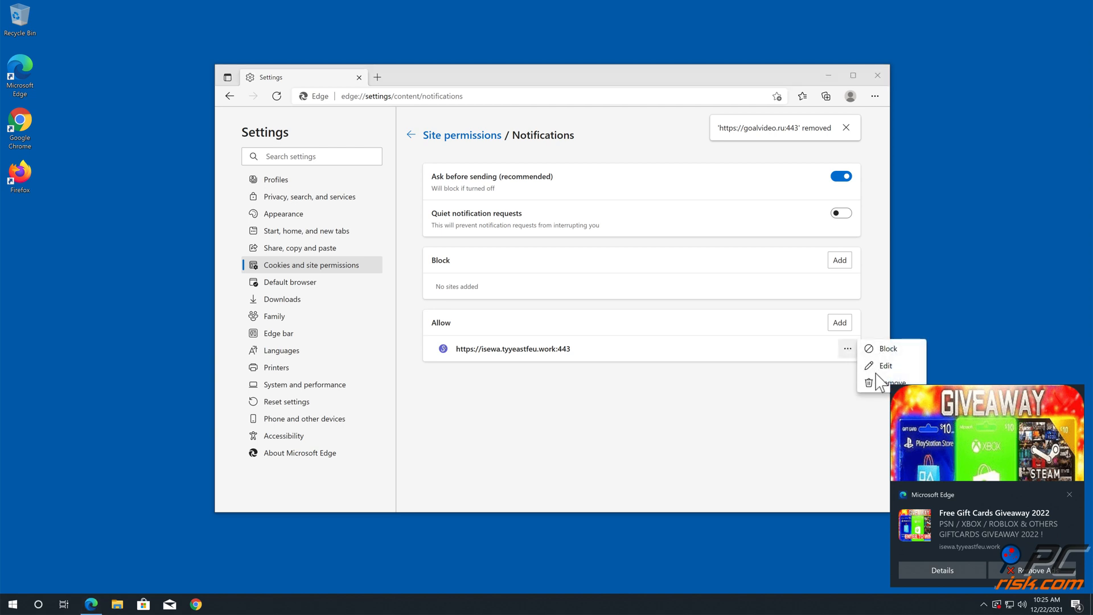
{"action": "left_click", "coordinate": [888, 383]}
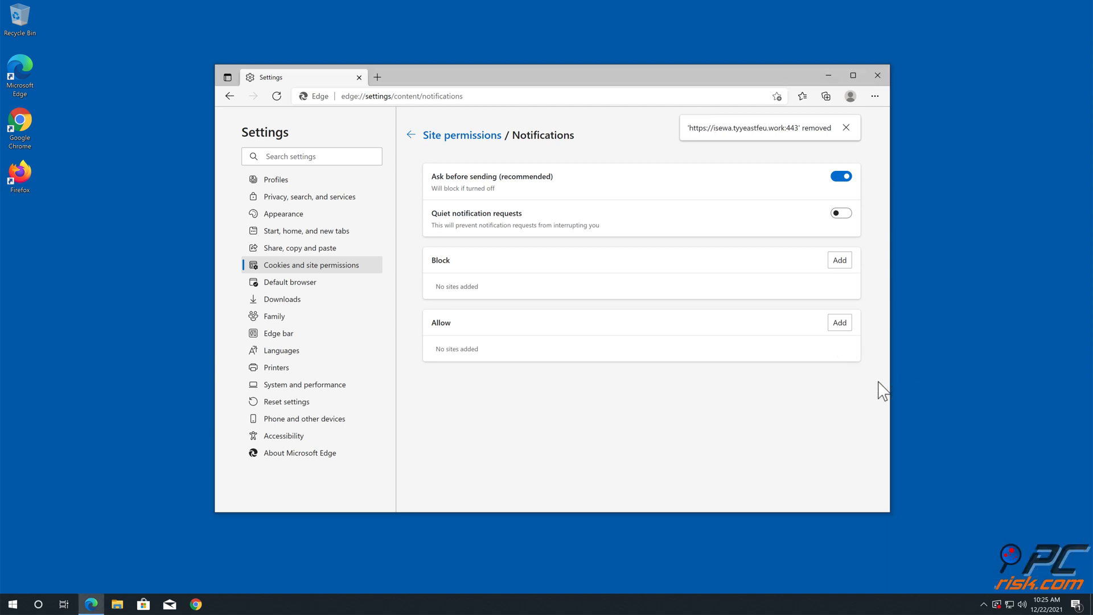
{"action": "mouse_move", "coordinate": [882, 90]}
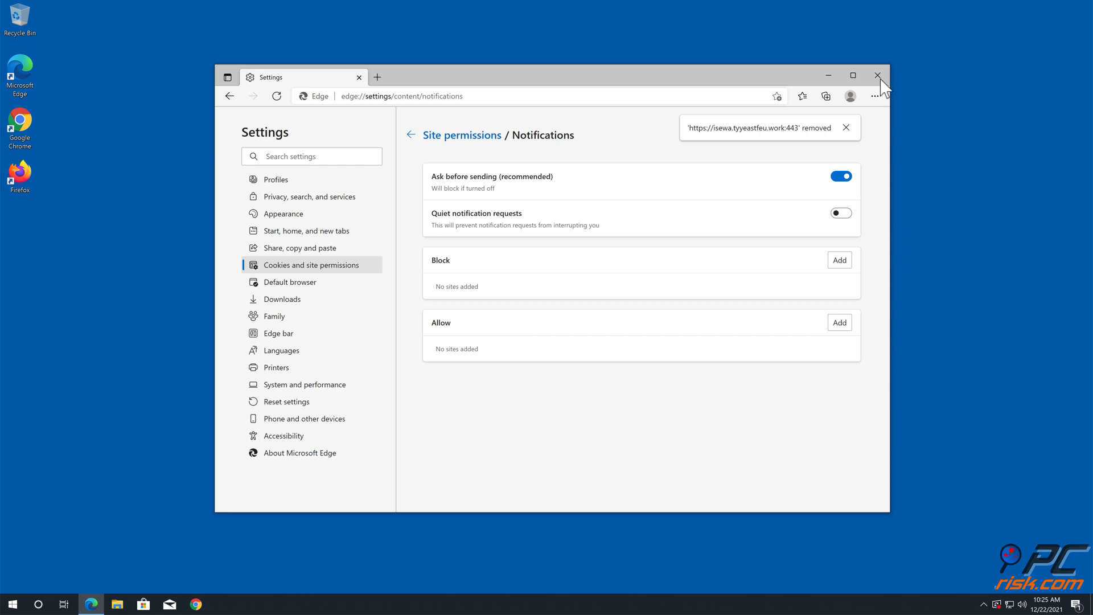
{"action": "left_click", "coordinate": [876, 74]}
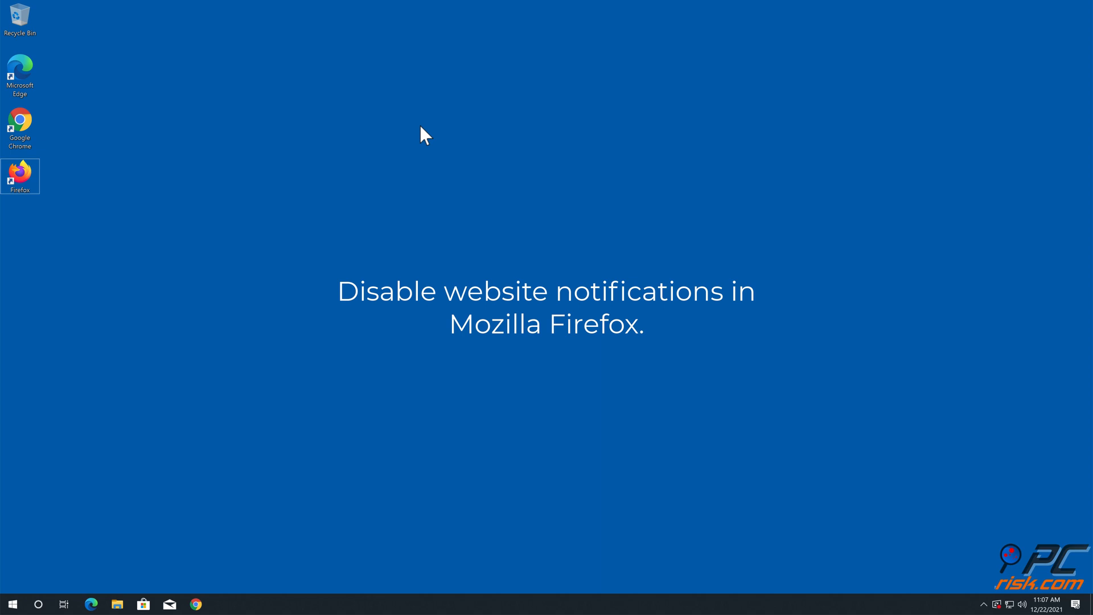
- Launch Firefox and reach the Privacy & Security settings page
{"action": "double_click", "coordinate": [19, 172]}
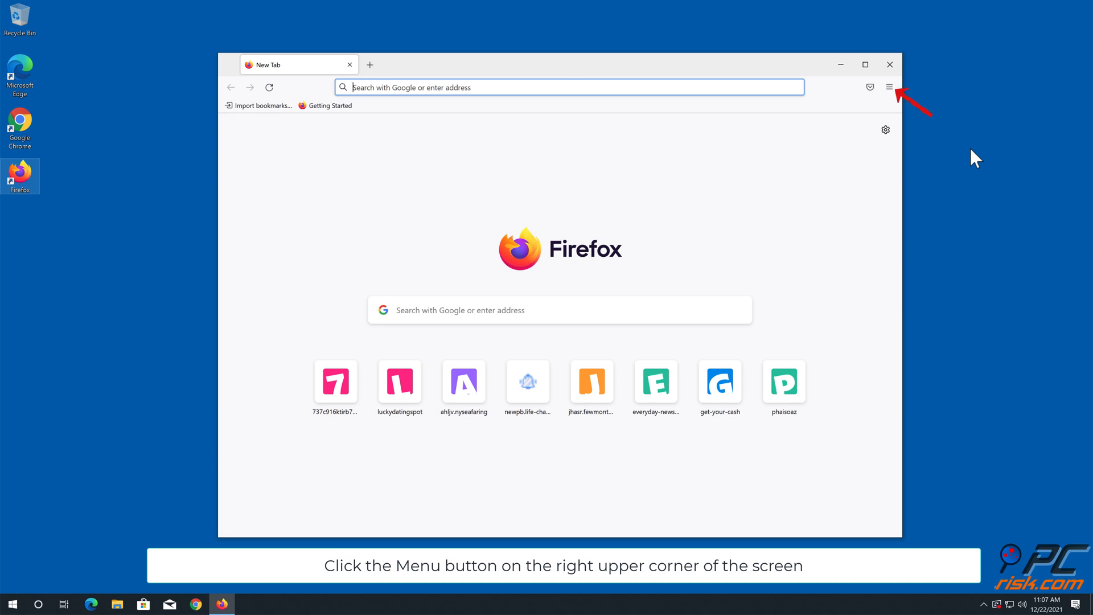
{"action": "left_click", "coordinate": [889, 88]}
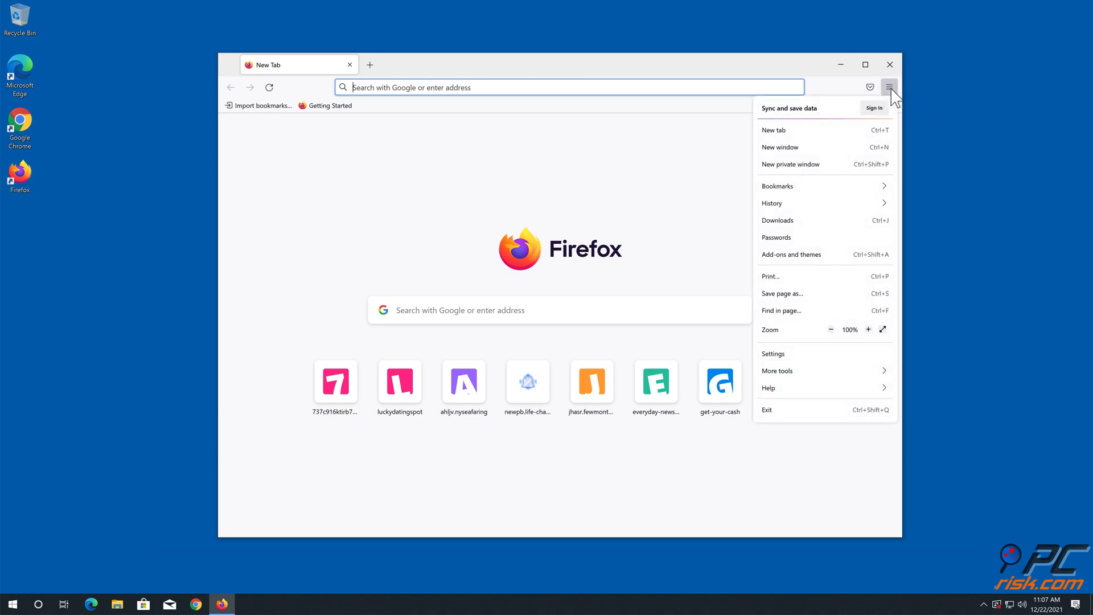
{"action": "mouse_move", "coordinate": [833, 306]}
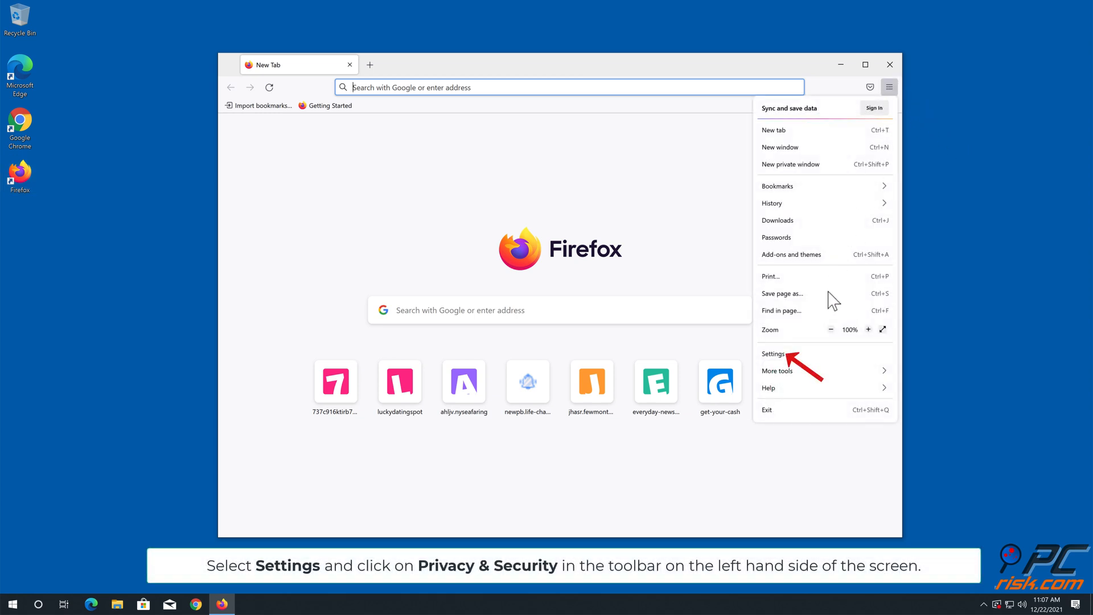
{"action": "left_click", "coordinate": [773, 353]}
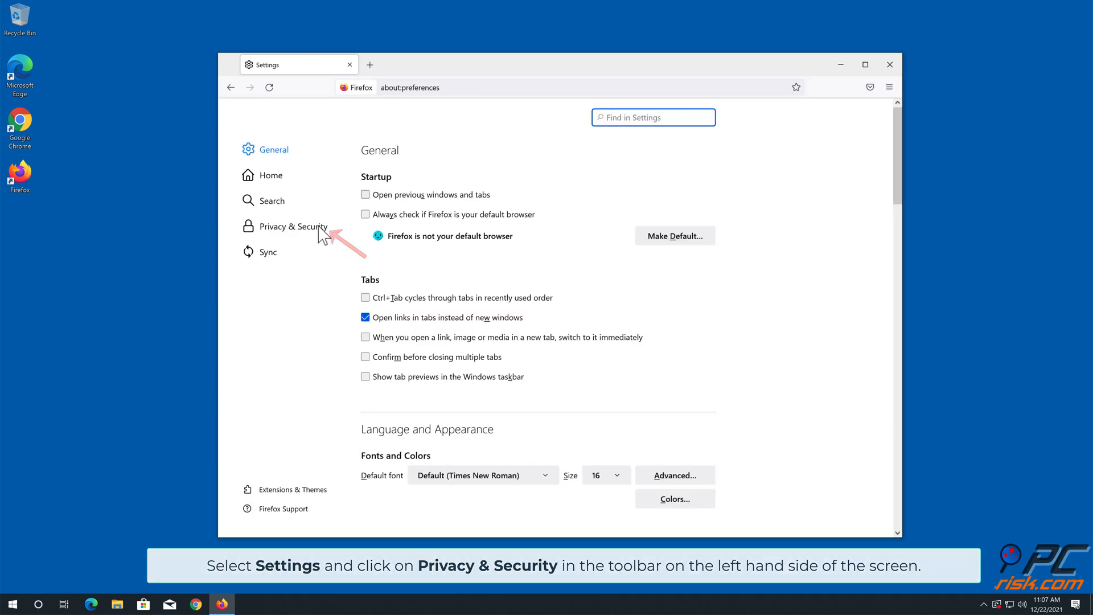
{"action": "left_click", "coordinate": [294, 226]}
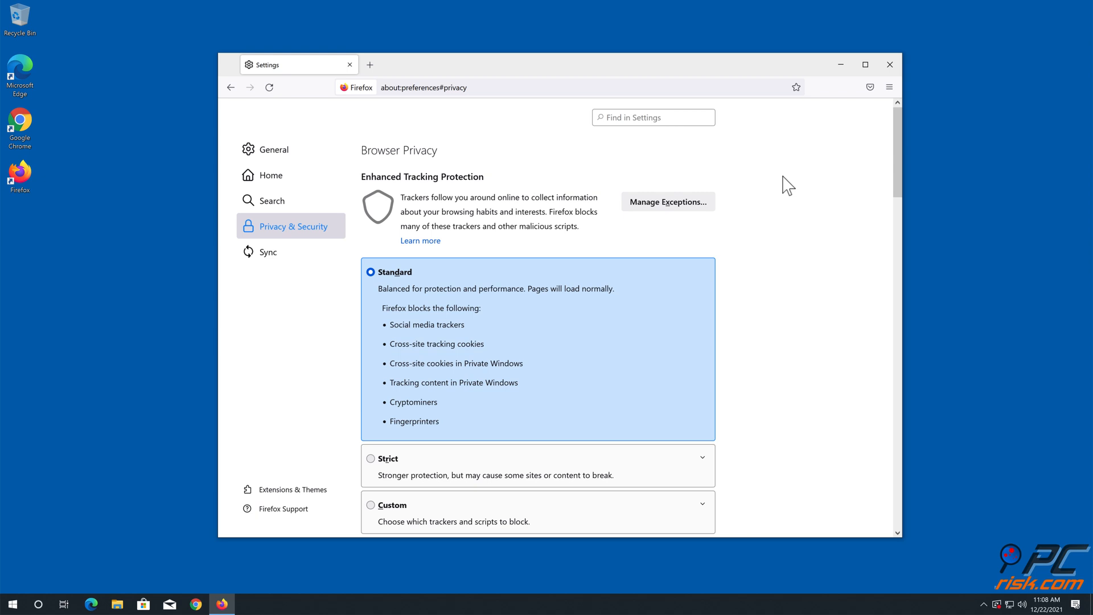
- Under Permissions, bring up the Notifications settings list of permitted websites
{"action": "scroll", "scroll_direction": "down", "scroll_amount": 3}
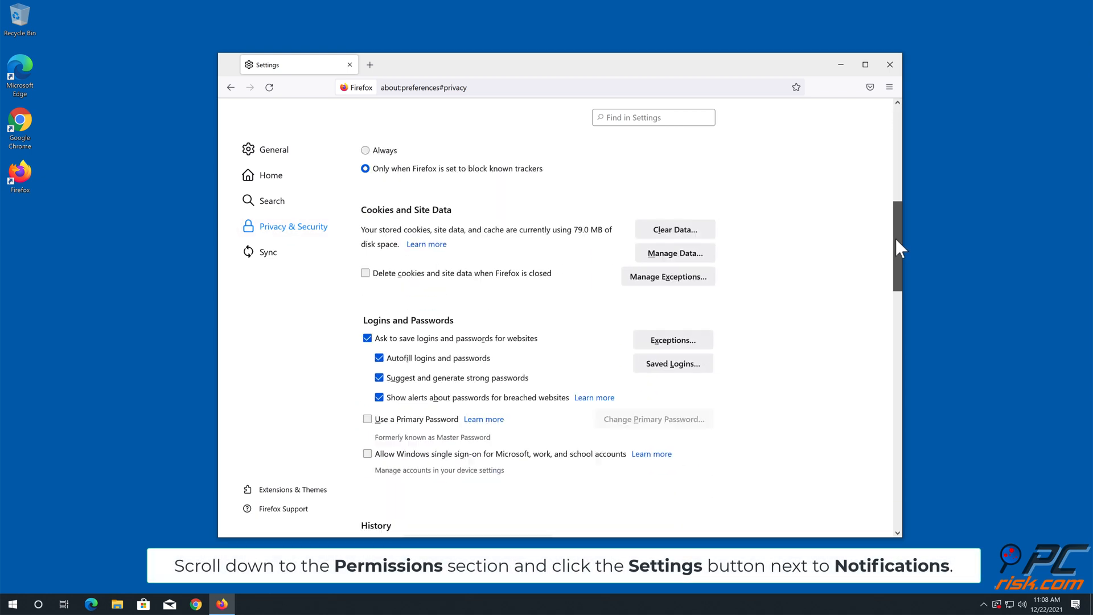
{"action": "scroll", "scroll_direction": "down", "scroll_amount": 3}
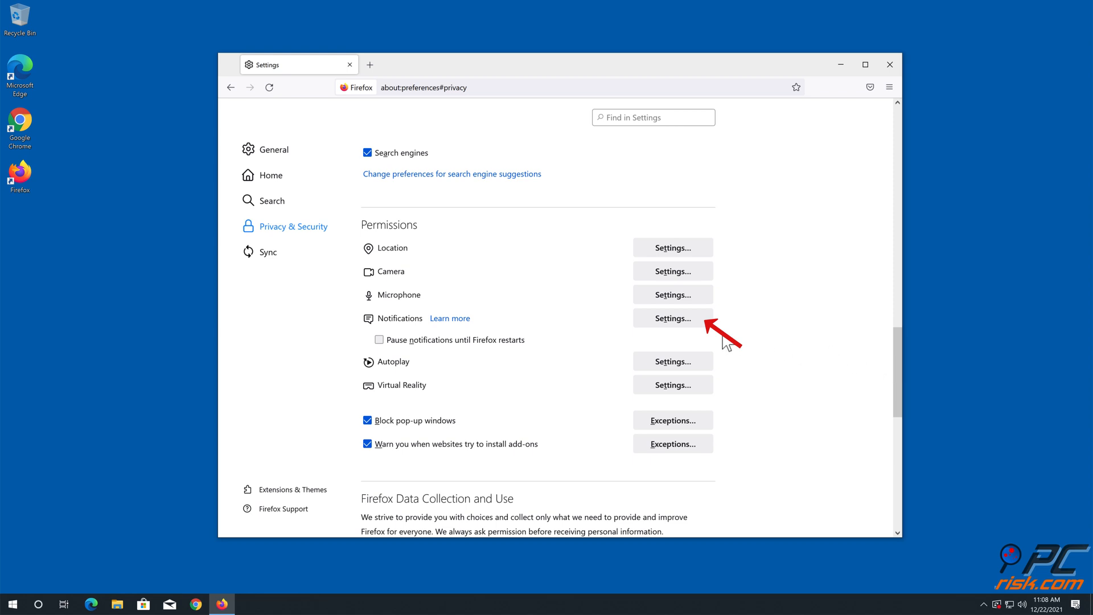
{"action": "left_click", "coordinate": [672, 318]}
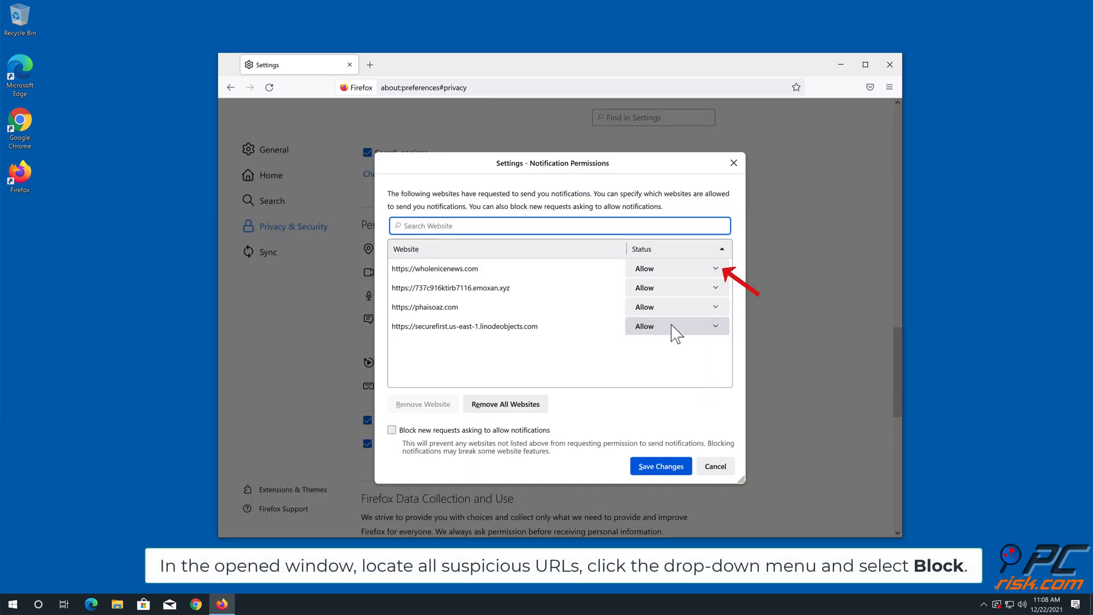
- Set wholenicenews.com, emoxan.xyz and linodeobjects.com (all listed sites) to Block
{"action": "left_click", "coordinate": [676, 268]}
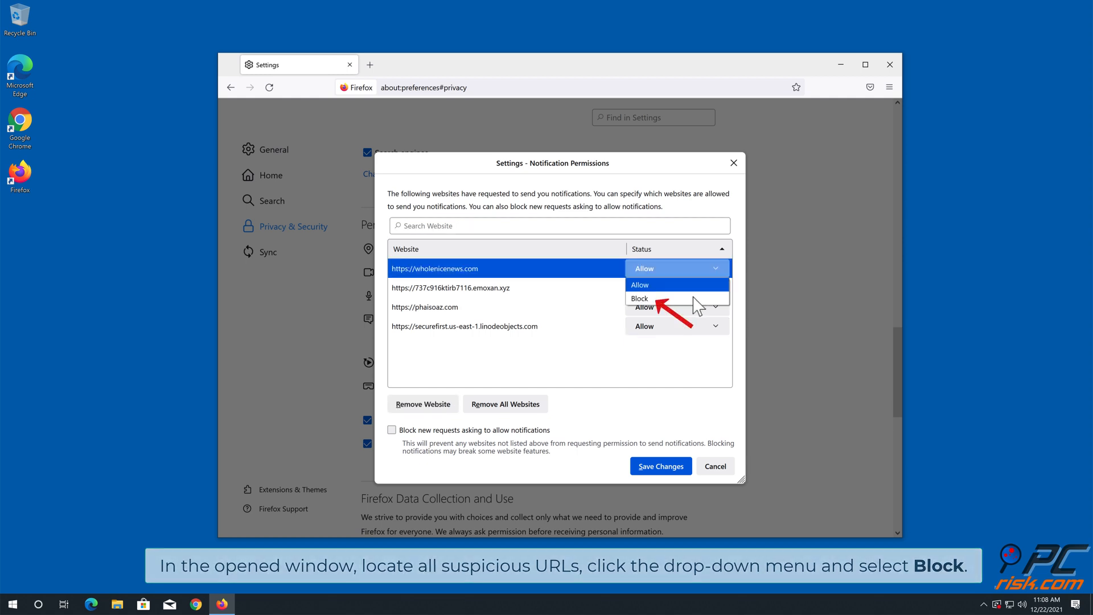
{"action": "left_click", "coordinate": [639, 298]}
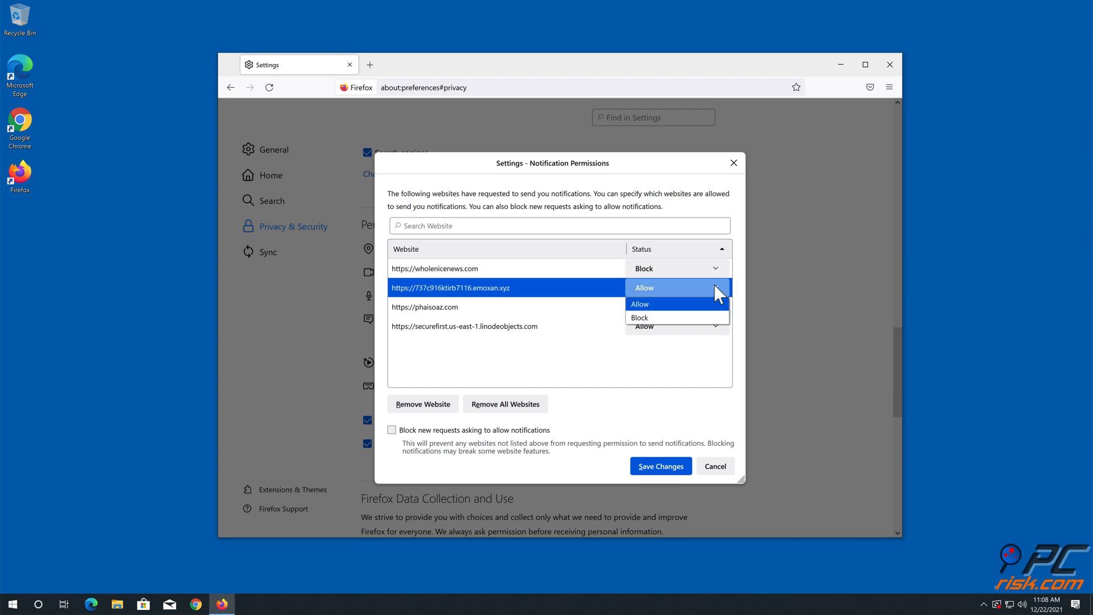
{"action": "mouse_move", "coordinate": [680, 323]}
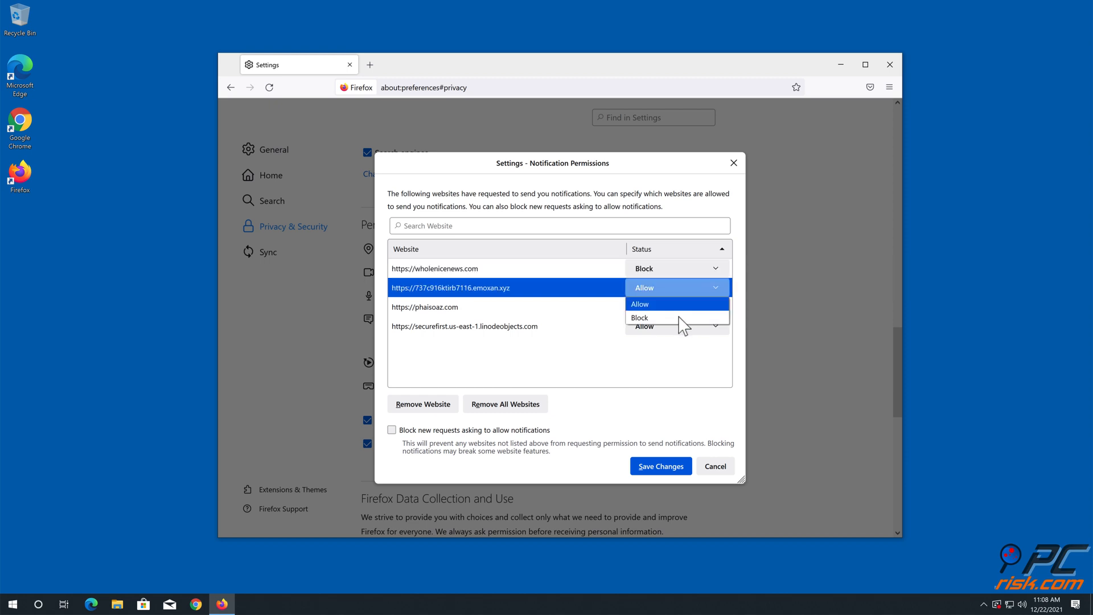
{"action": "left_click", "coordinate": [639, 317]}
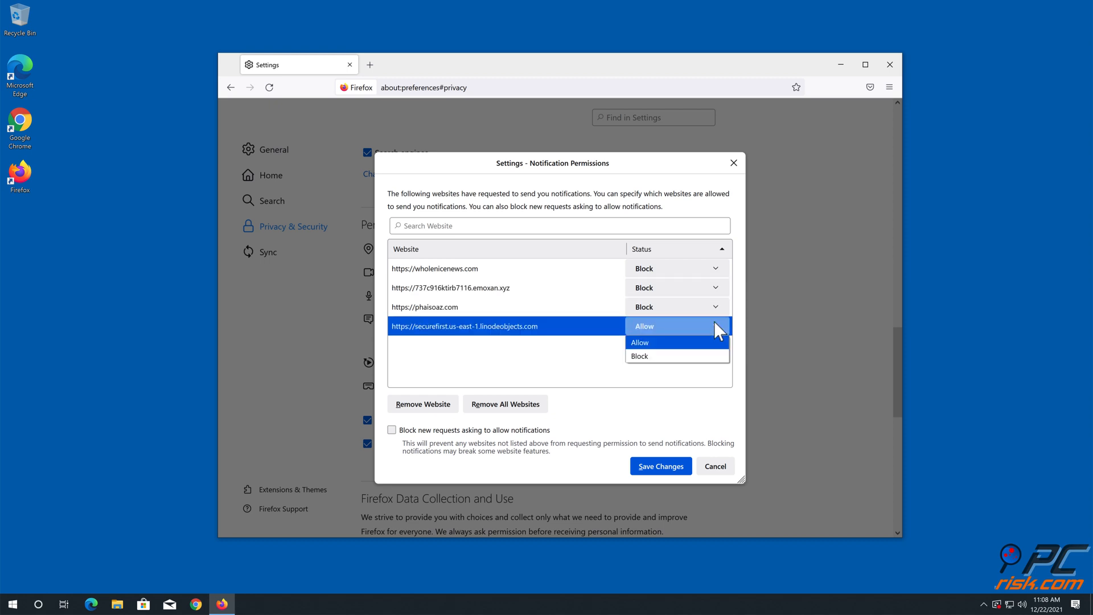
{"action": "left_click", "coordinate": [640, 356]}
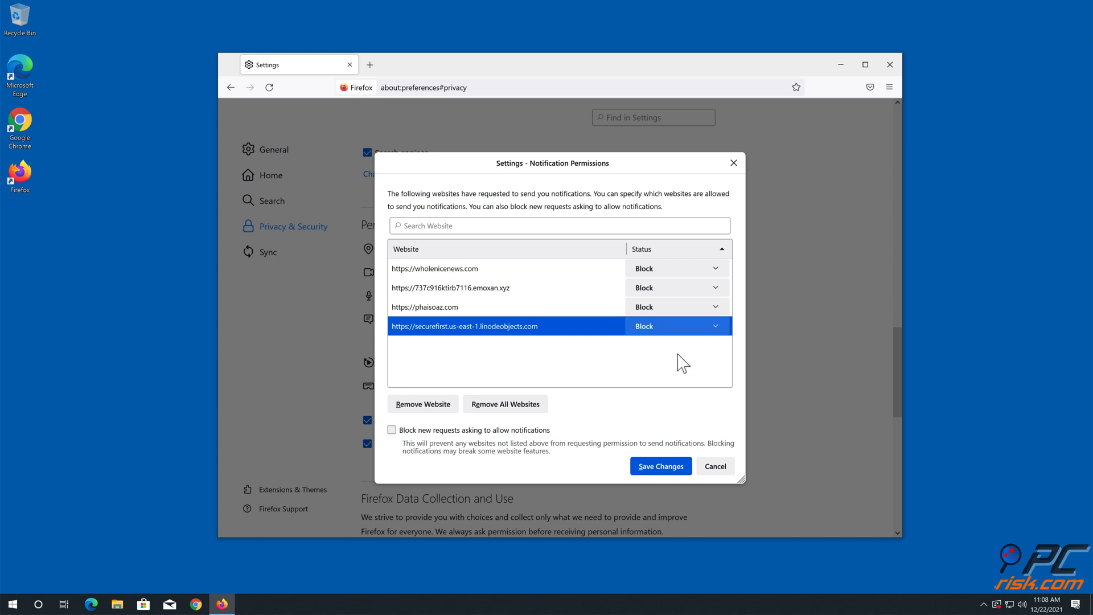
{"action": "mouse_move", "coordinate": [670, 476]}
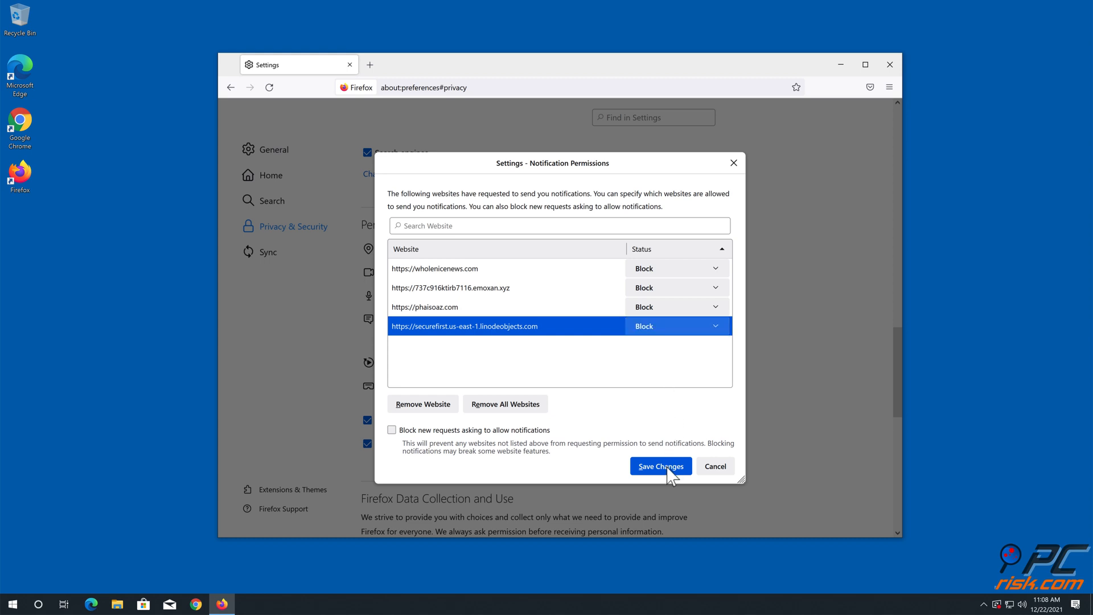
- Save the blocked permissions and close Firefox
{"action": "left_click", "coordinate": [660, 465]}
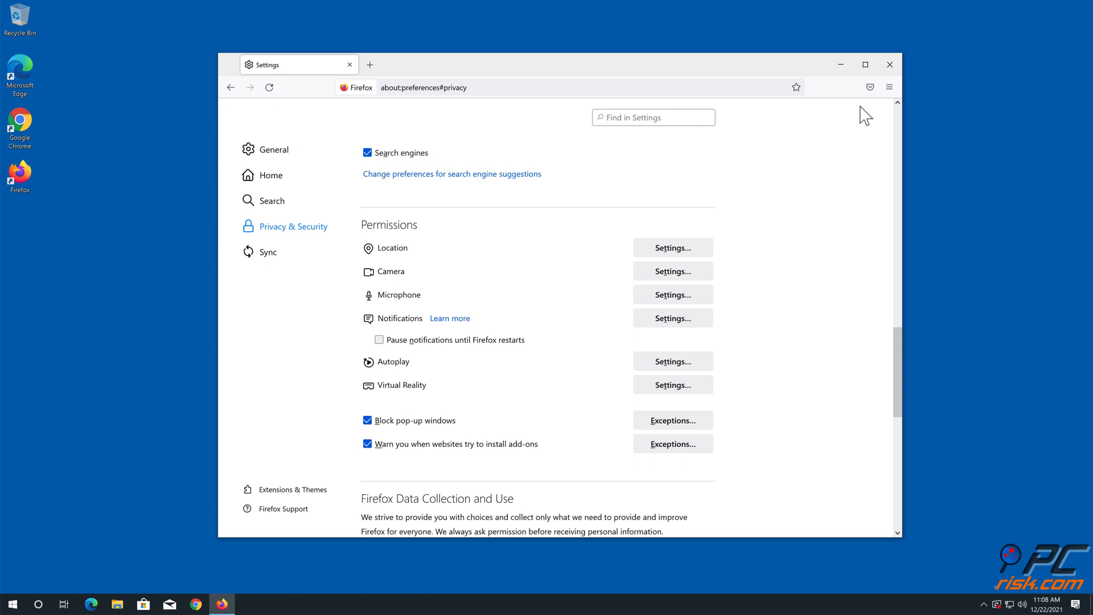
{"action": "left_click", "coordinate": [890, 64]}
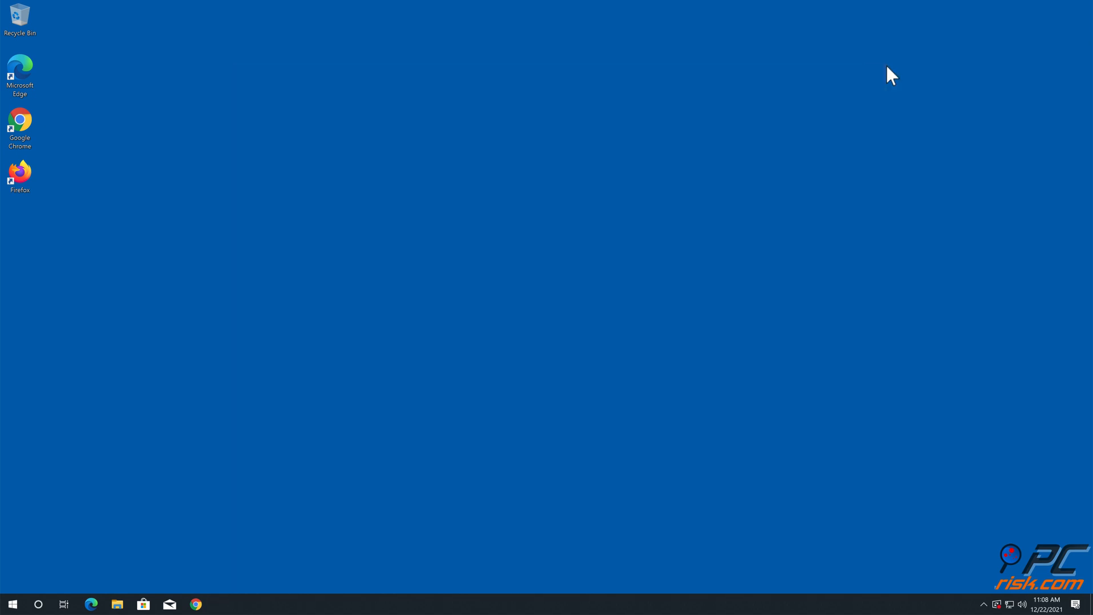